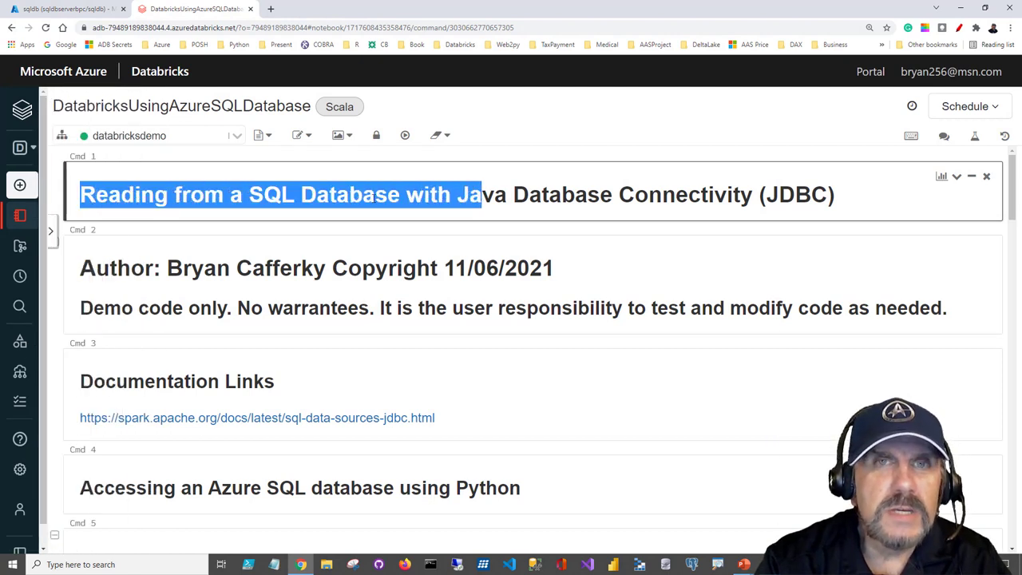
Step: Review the tutorial page, highlighting the disclaimer, the Python heading and the firewall rules prerequisite
{"action": "scroll", "scroll_direction": "down", "scroll_amount": 3}
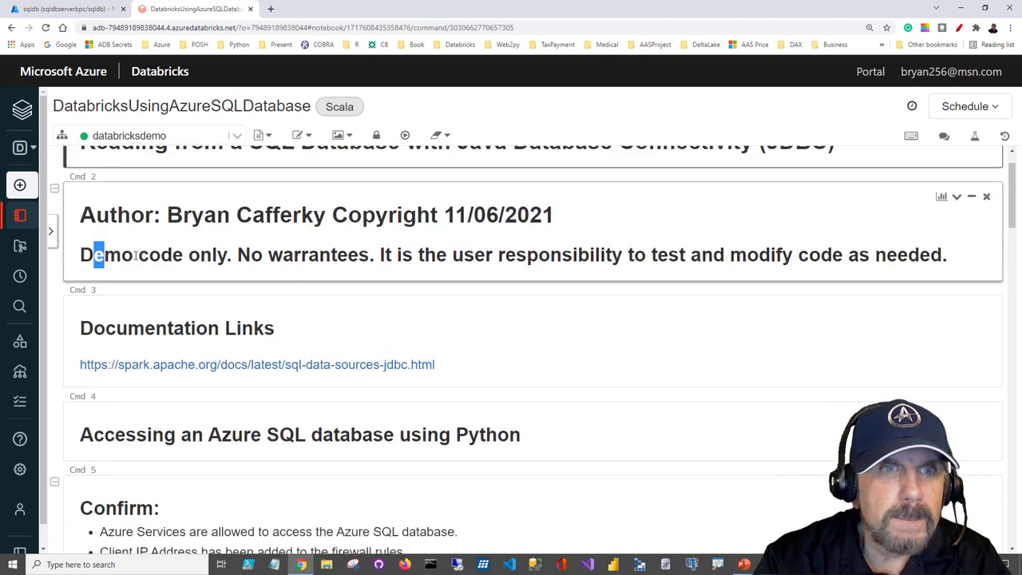
{"action": "left_click_drag", "start_coordinate": [96, 255], "coordinate": [450, 255]}
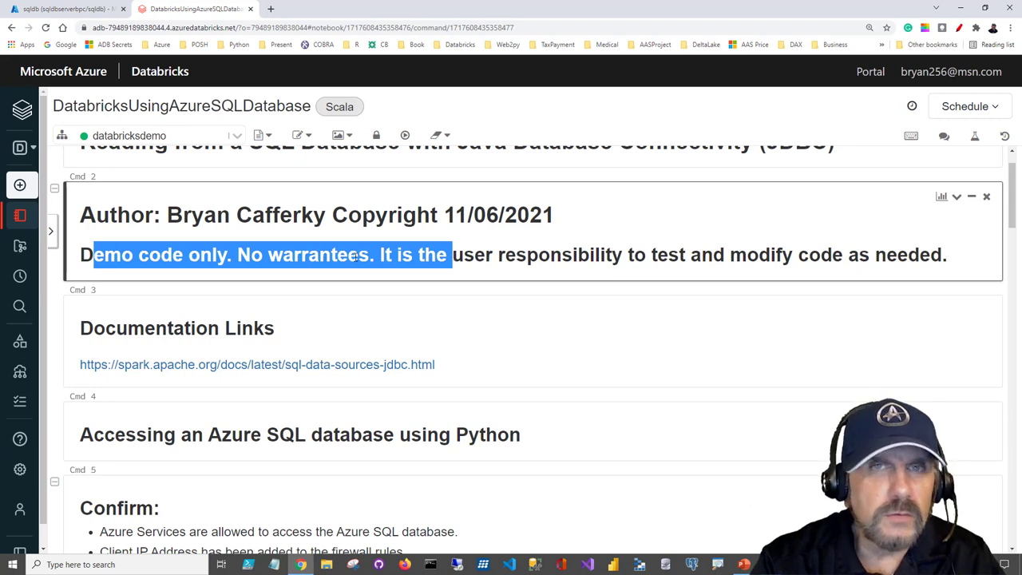
{"action": "scroll", "scroll_direction": "down", "scroll_amount": 3}
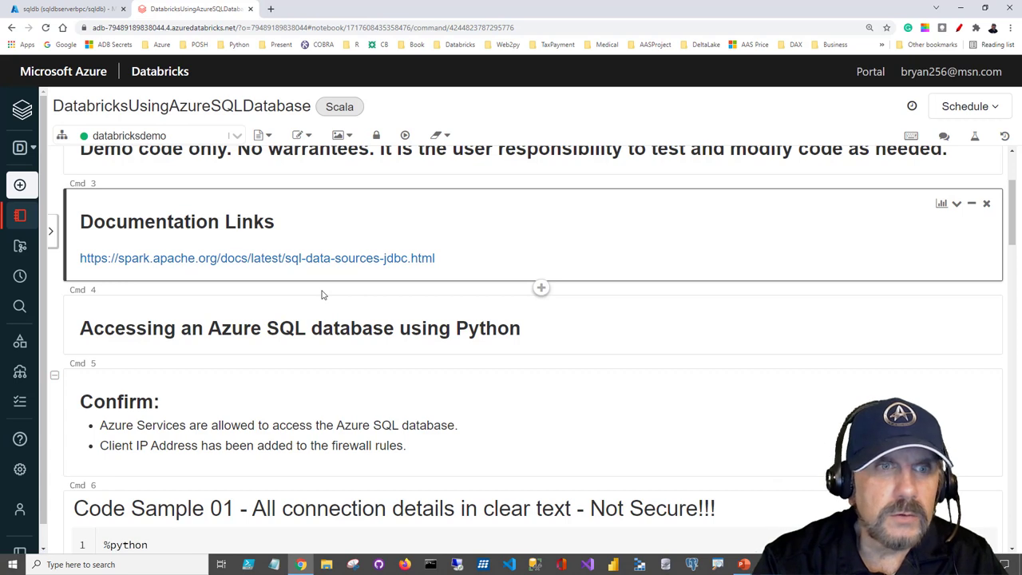
{"action": "scroll", "scroll_direction": "down", "scroll_amount": 3}
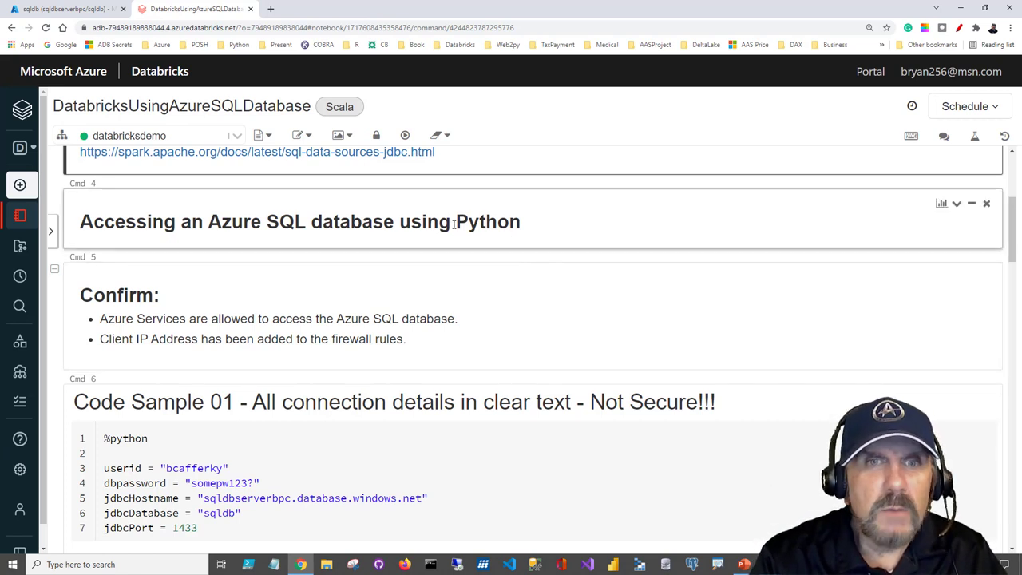
{"action": "double_click", "coordinate": [487, 221]}
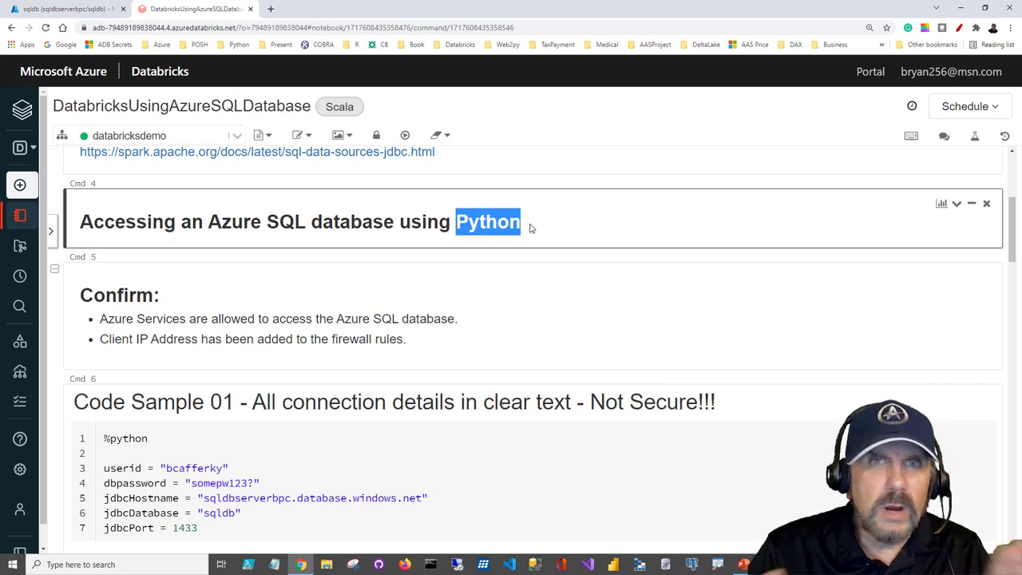
{"action": "scroll", "scroll_direction": "down", "scroll_amount": 3}
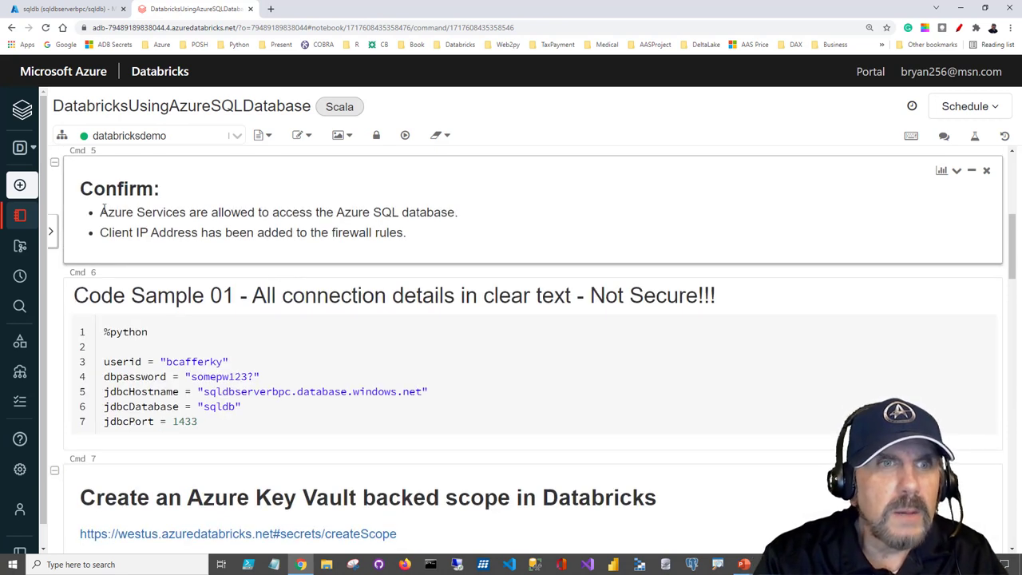
{"action": "left_click_drag", "start_coordinate": [99, 211], "coordinate": [456, 211]}
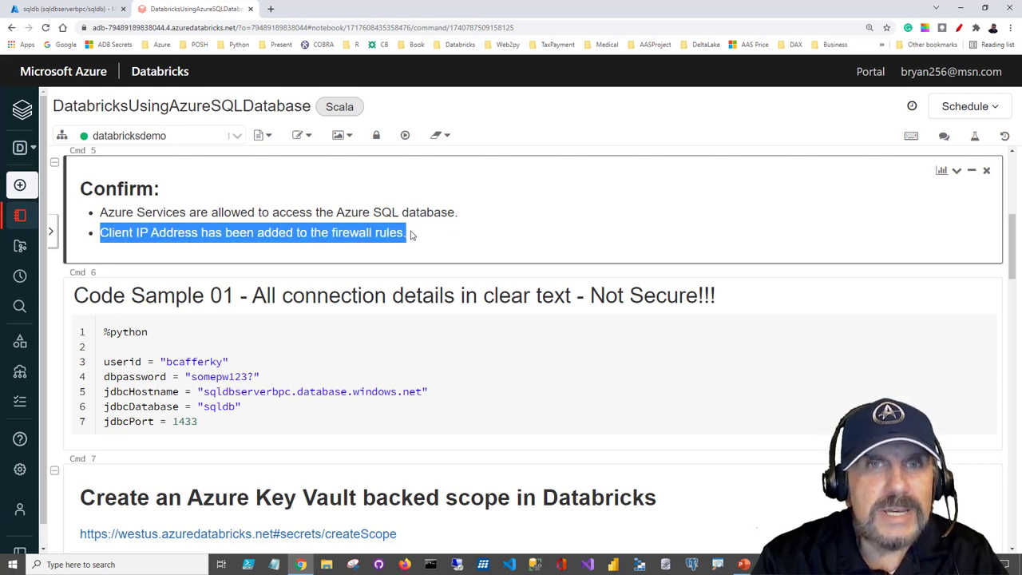
{"action": "mouse_move", "coordinate": [412, 238]}
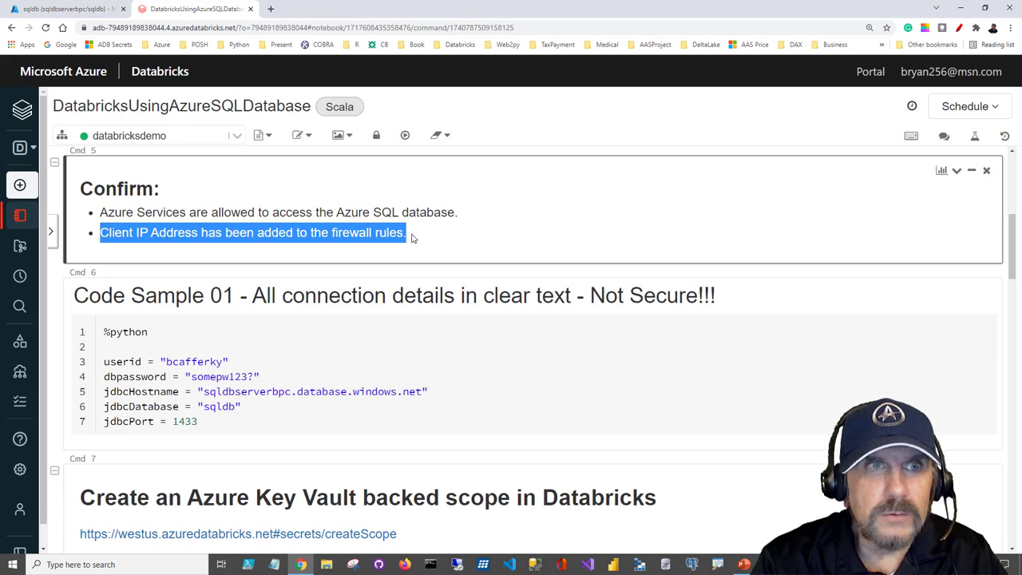
{"action": "mouse_move", "coordinate": [354, 227]}
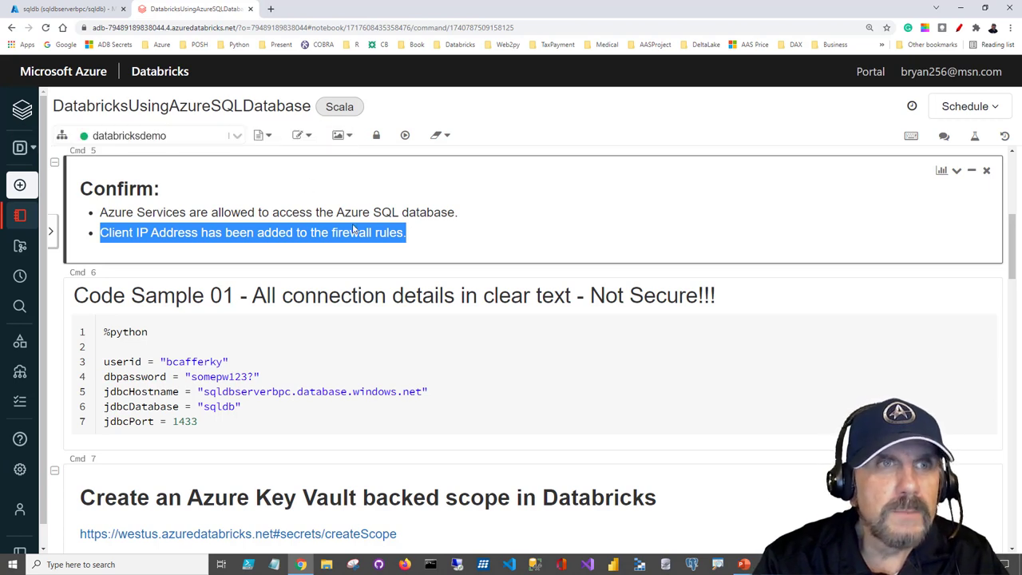
{"action": "mouse_move", "coordinate": [348, 233]}
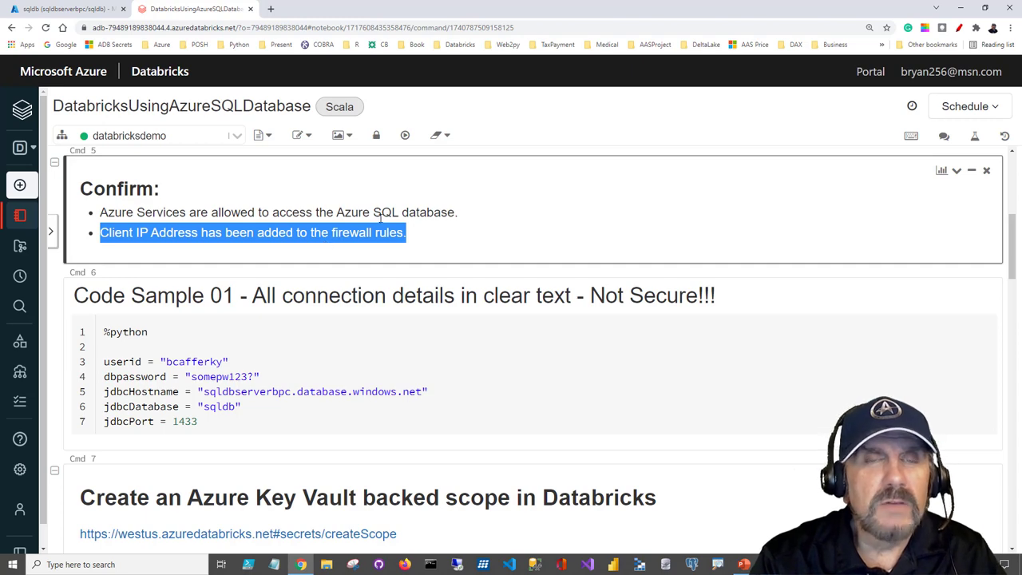
{"action": "mouse_move", "coordinate": [251, 208]}
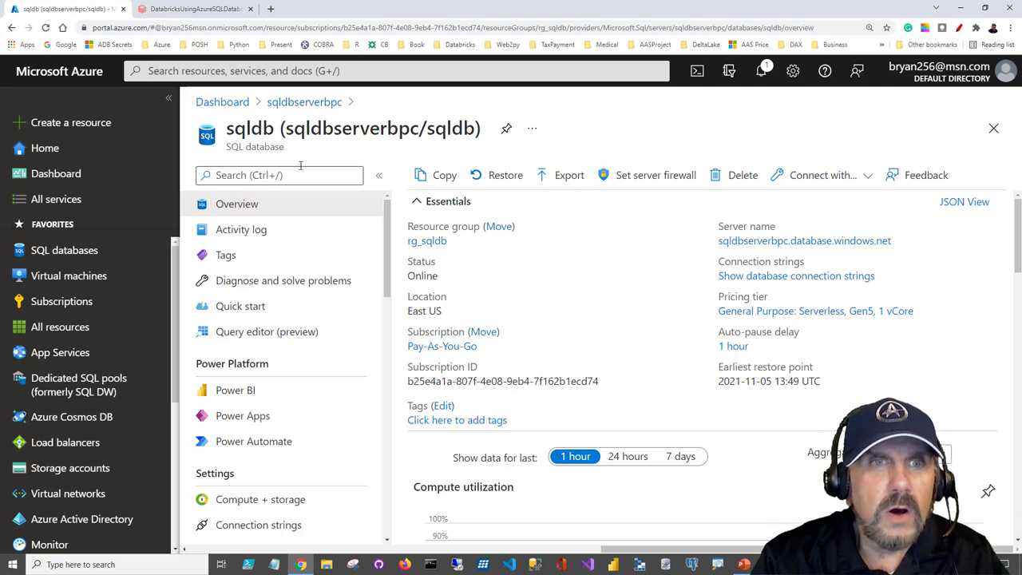
Step: From the sqldb database on server sqldbserverbpc, bring up the server firewall settings and its rules
{"action": "double_click", "coordinate": [249, 128]}
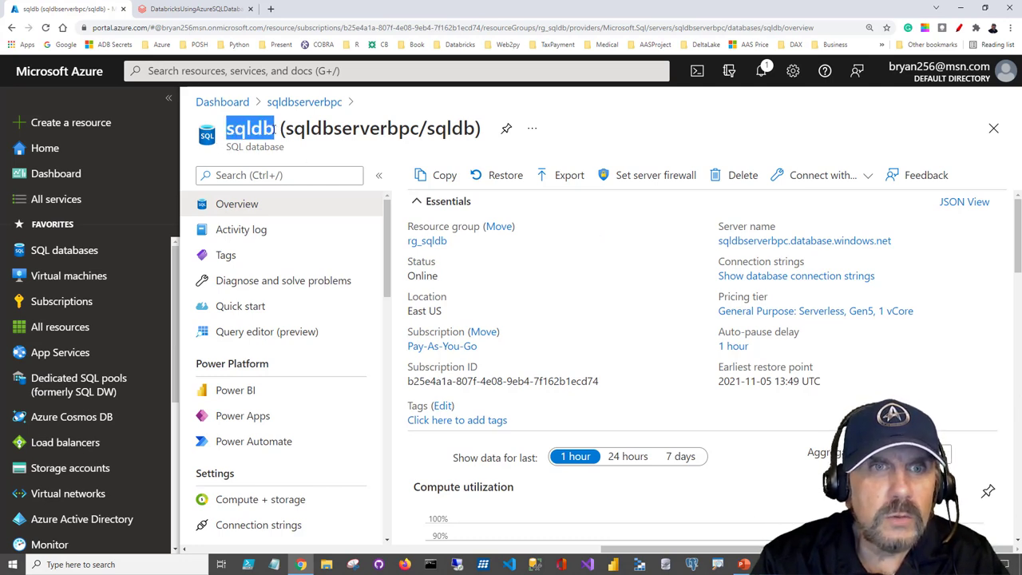
{"action": "double_click", "coordinate": [348, 128]}
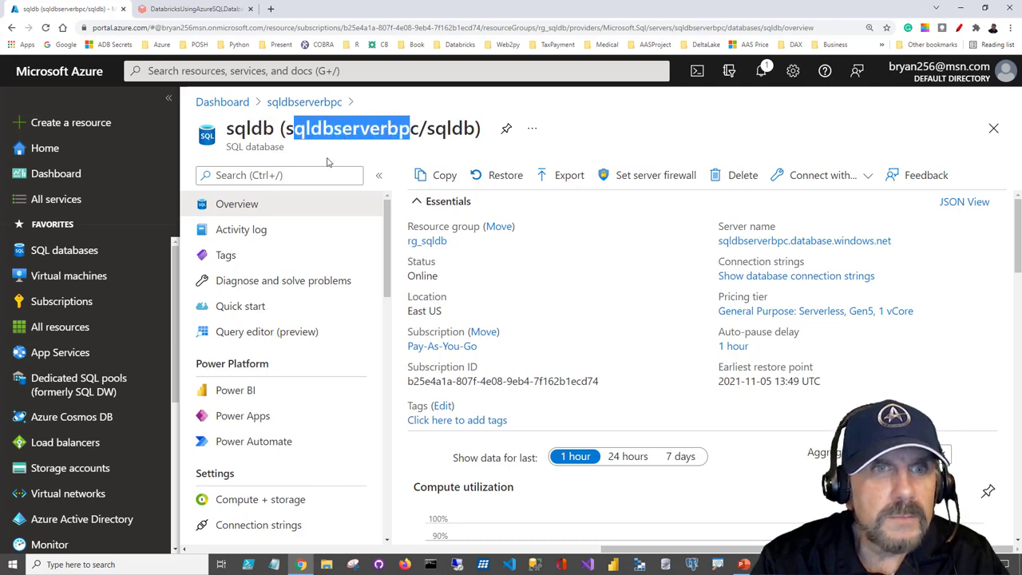
{"action": "mouse_move", "coordinate": [654, 174]}
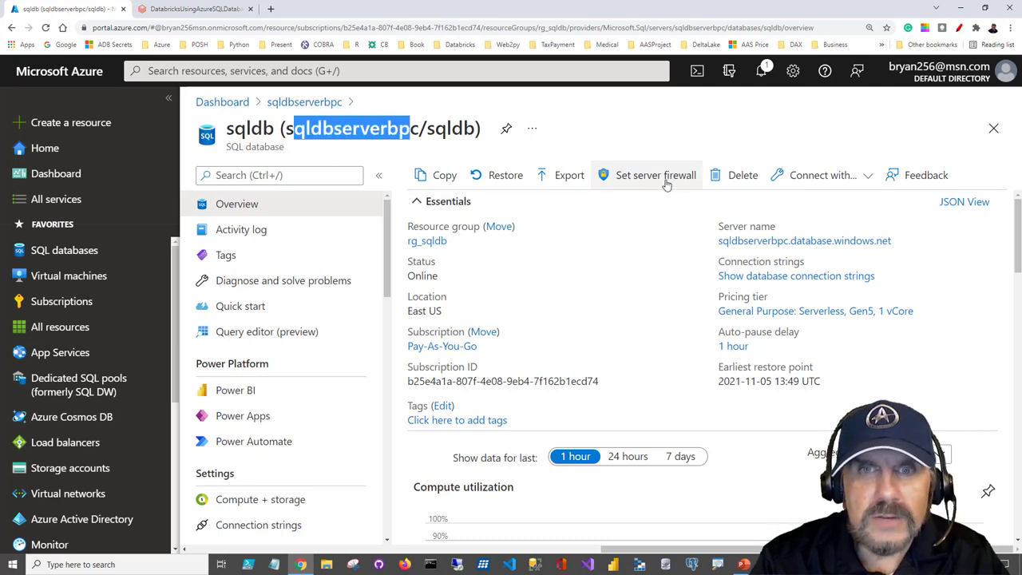
{"action": "left_click", "coordinate": [655, 174]}
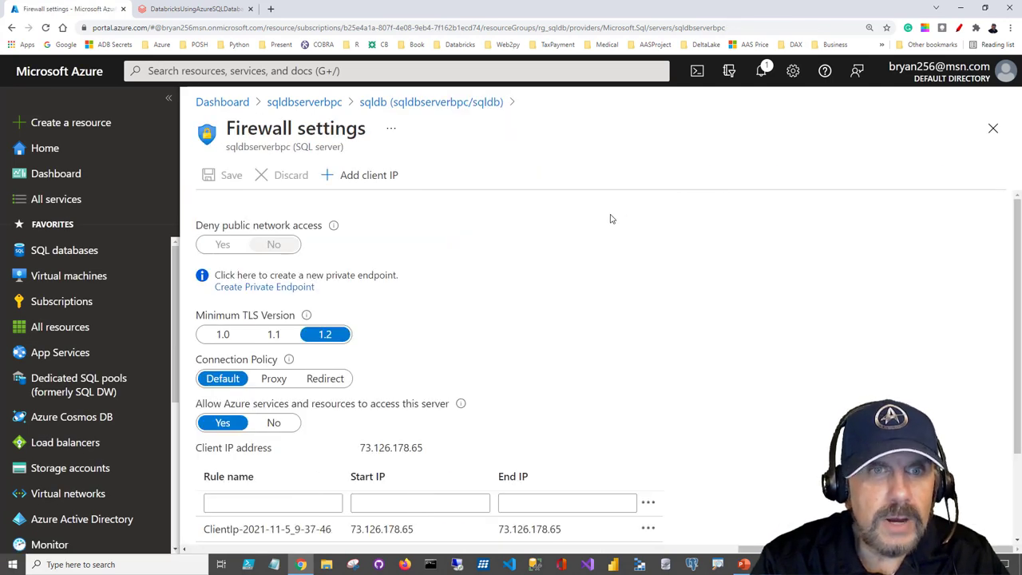
{"action": "scroll", "scroll_direction": "down", "scroll_amount": 3}
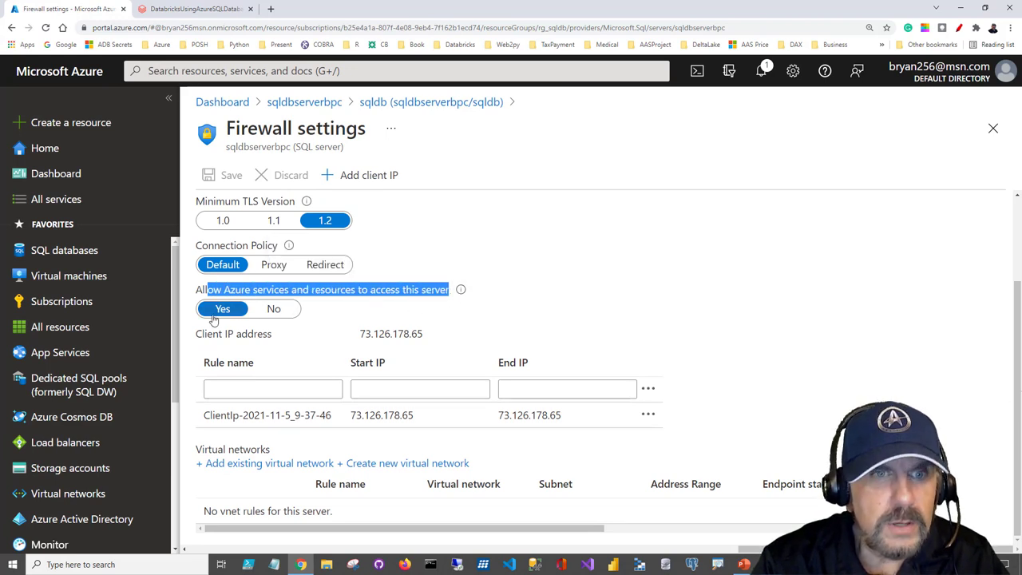
{"action": "mouse_move", "coordinate": [508, 314]}
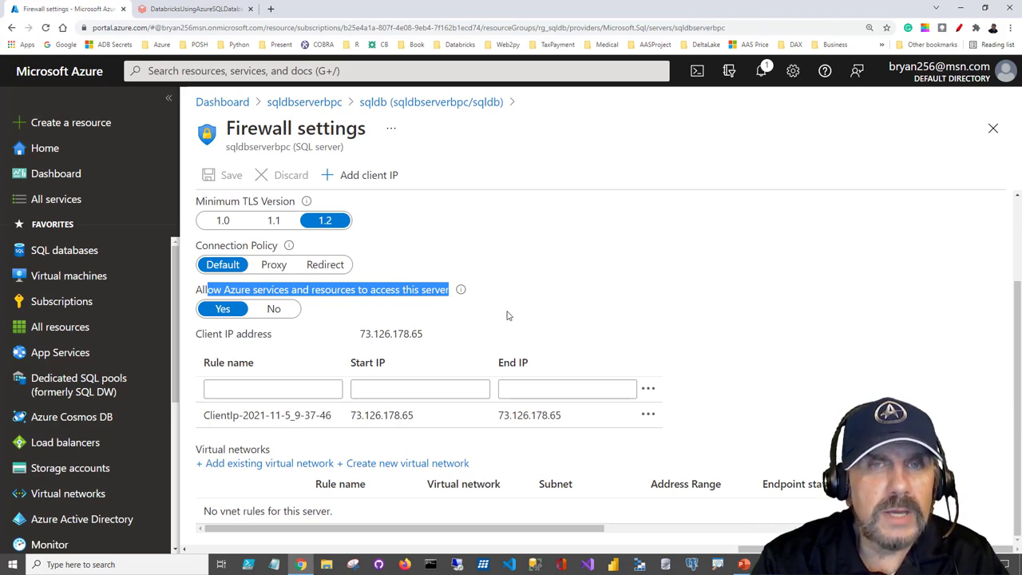
{"action": "mouse_move", "coordinate": [520, 306]}
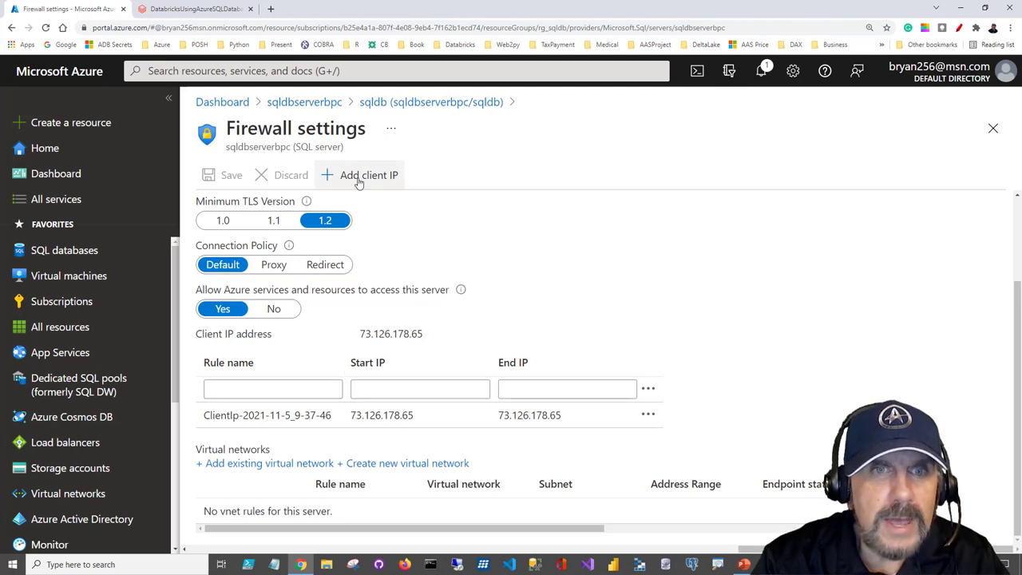
{"action": "mouse_move", "coordinate": [369, 174]}
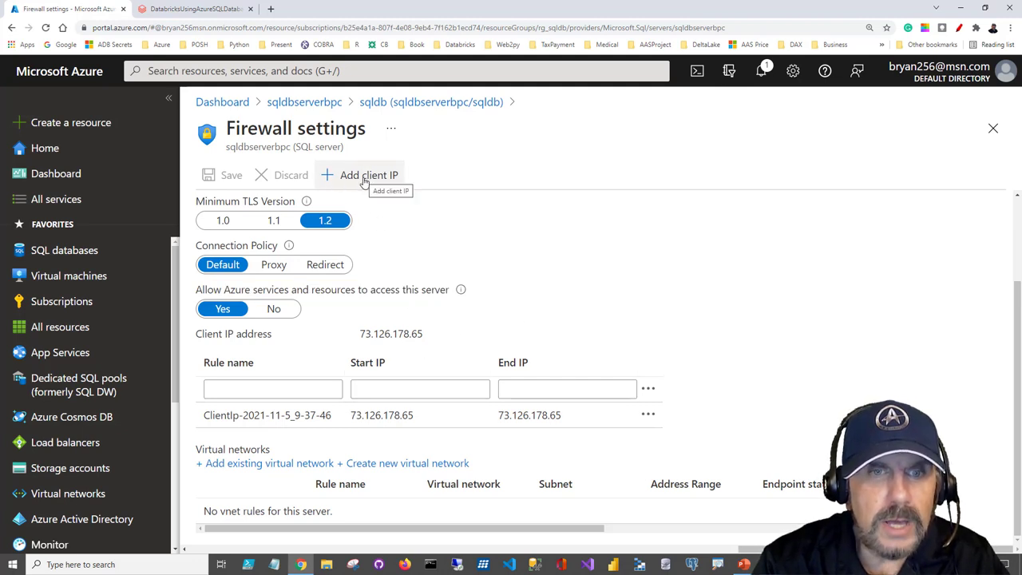
{"action": "left_click", "coordinate": [369, 174]}
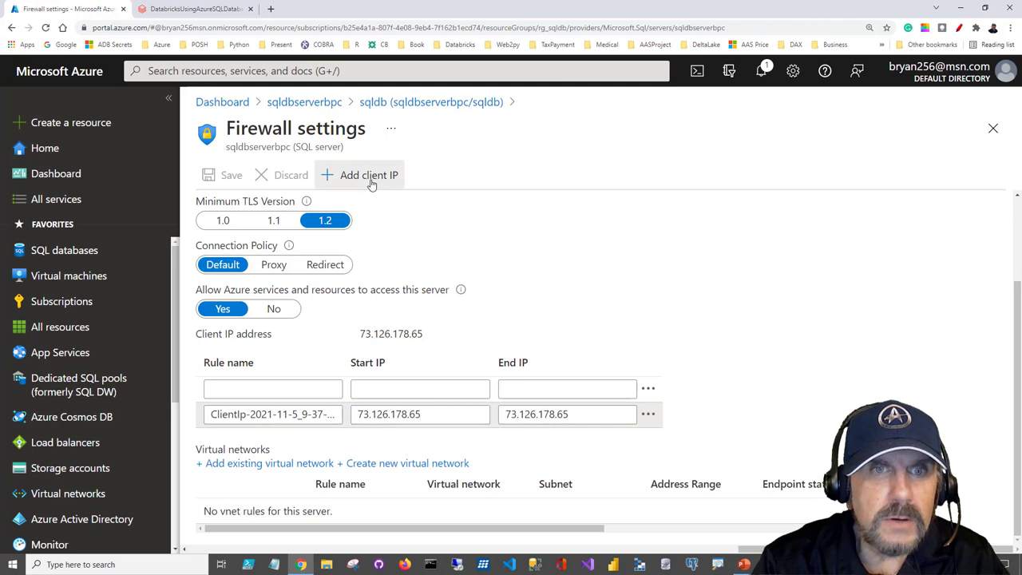
{"action": "left_click", "coordinate": [367, 174]}
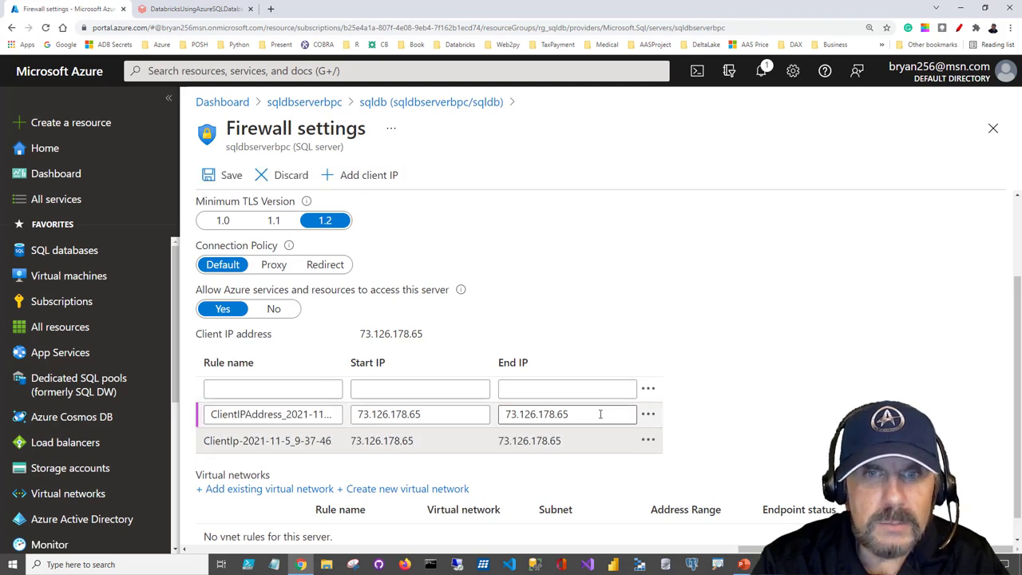
{"action": "mouse_move", "coordinate": [539, 326]}
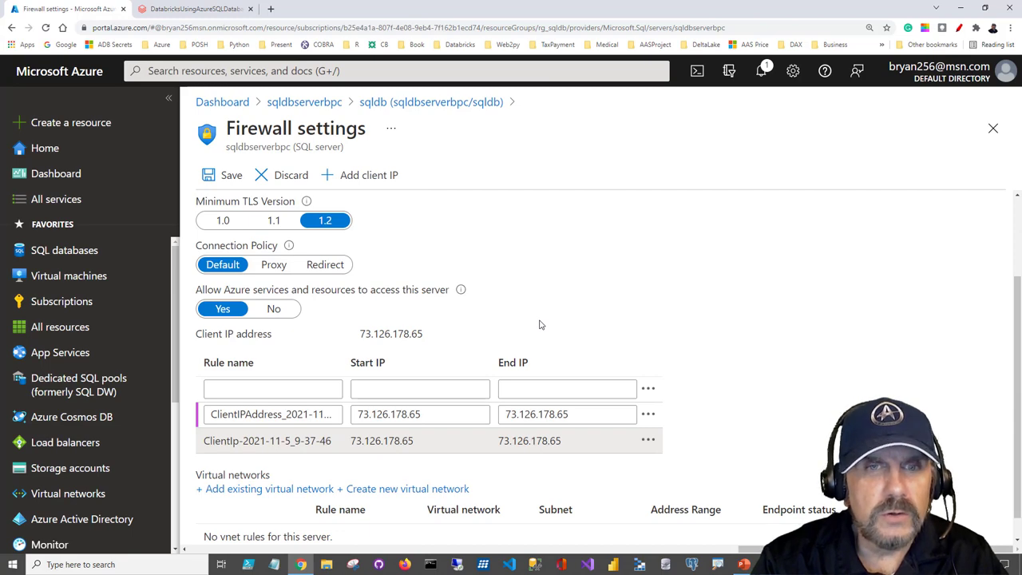
{"action": "mouse_move", "coordinate": [358, 201]}
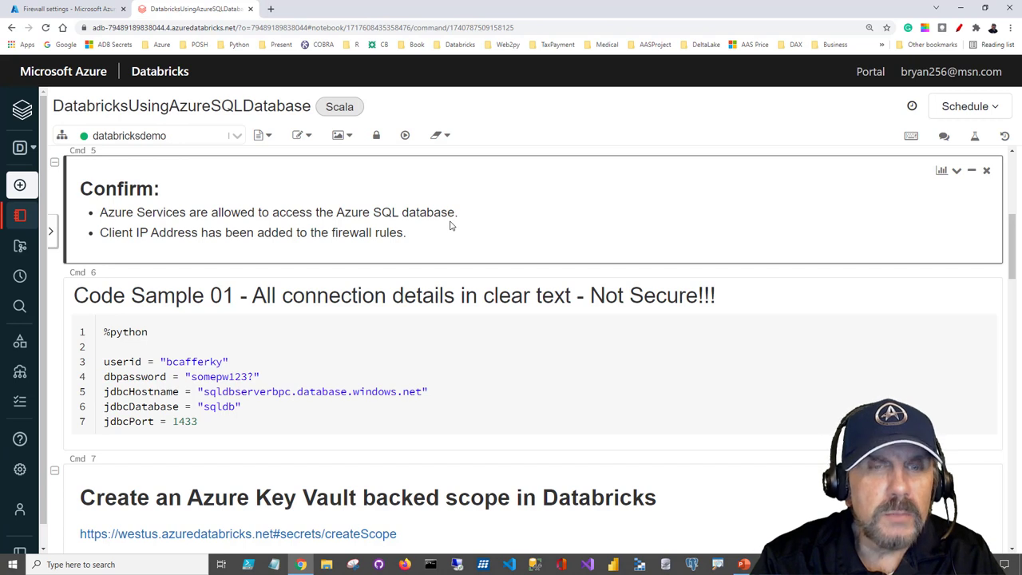
{"action": "mouse_move", "coordinate": [444, 230]}
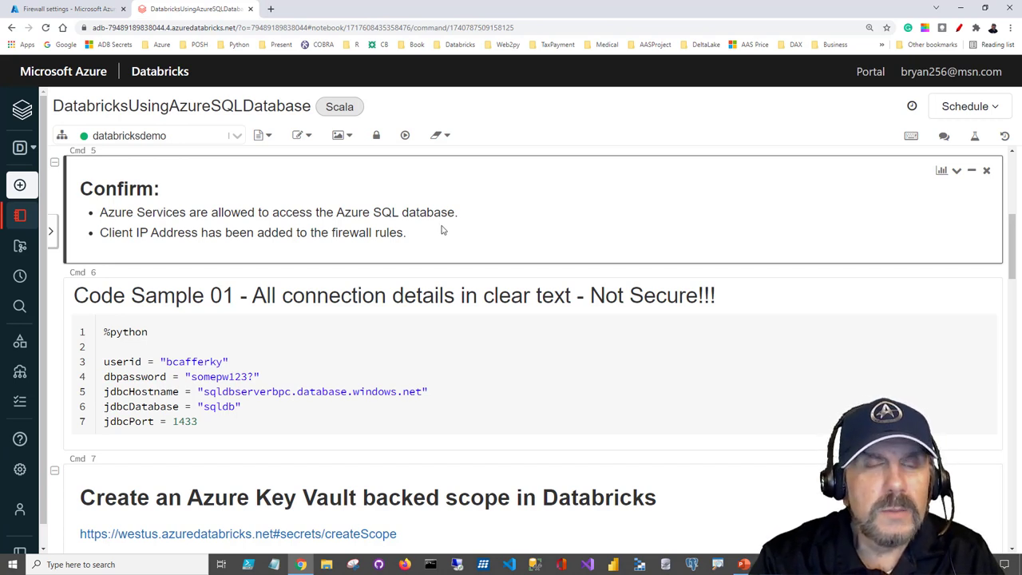
{"action": "mouse_move", "coordinate": [409, 249]}
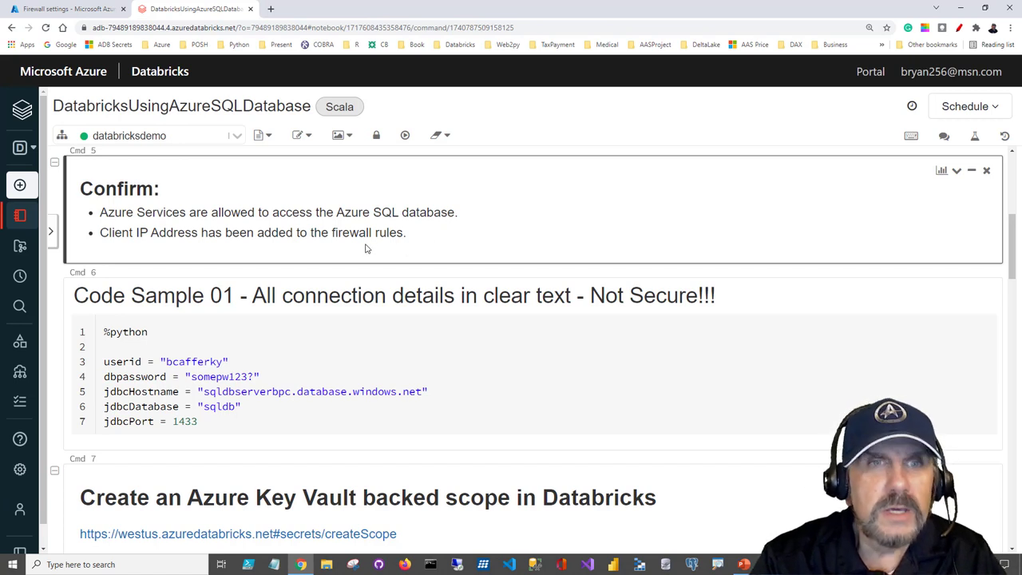
{"action": "mouse_move", "coordinate": [323, 236]}
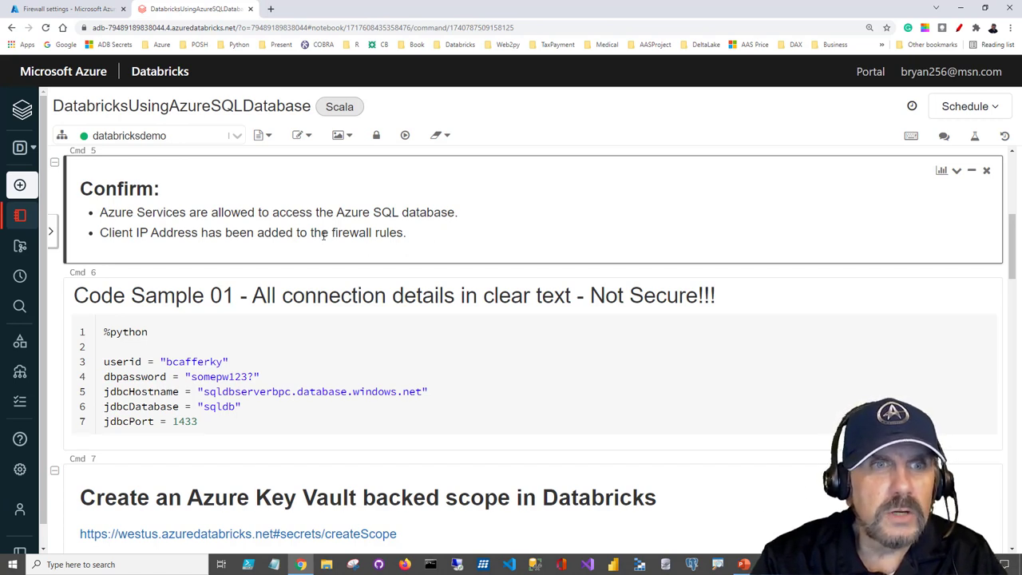
{"action": "scroll", "scroll_direction": "down", "scroll_amount": 3}
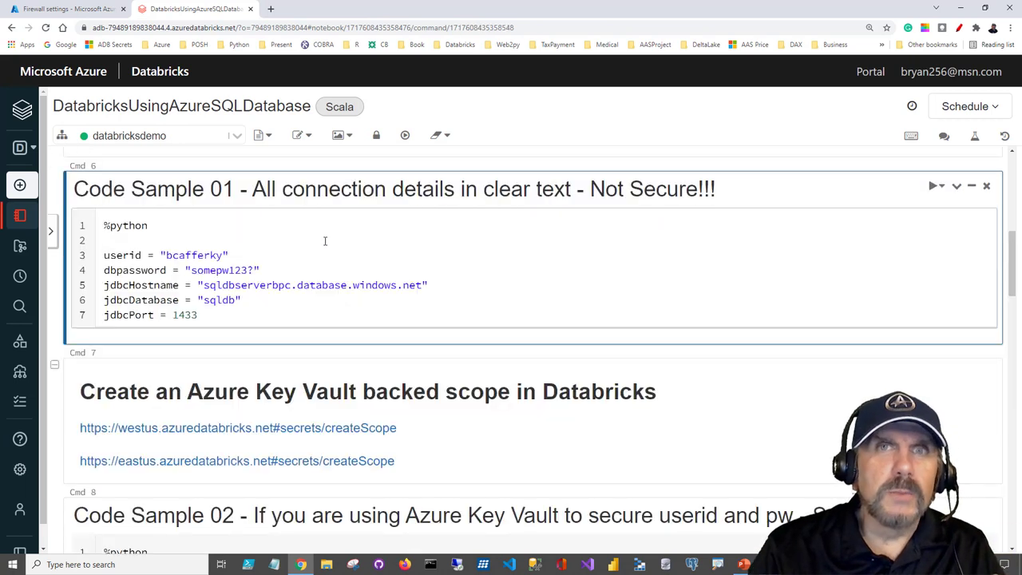
{"action": "left_click", "coordinate": [109, 240]}
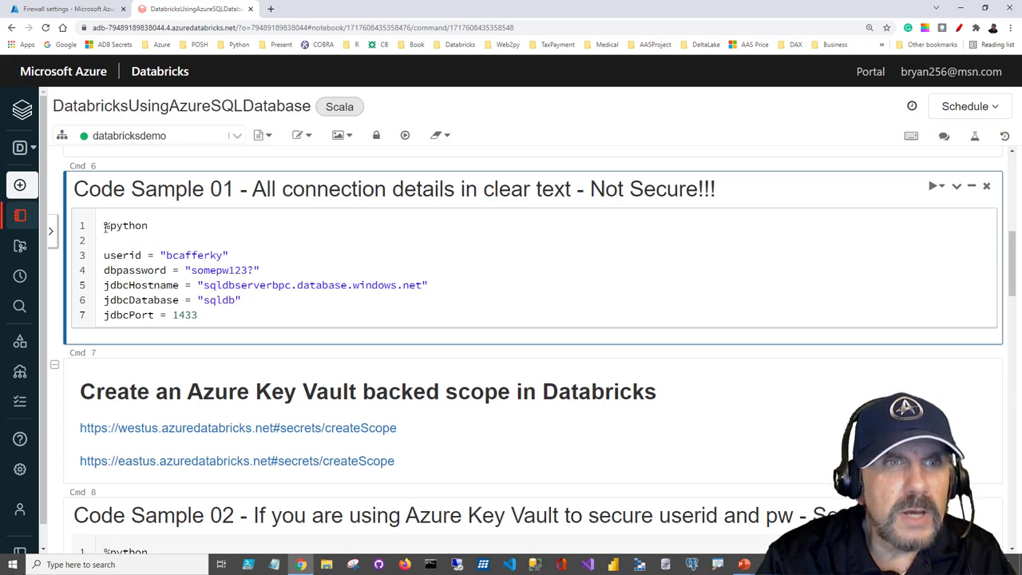
{"action": "double_click", "coordinate": [124, 225]}
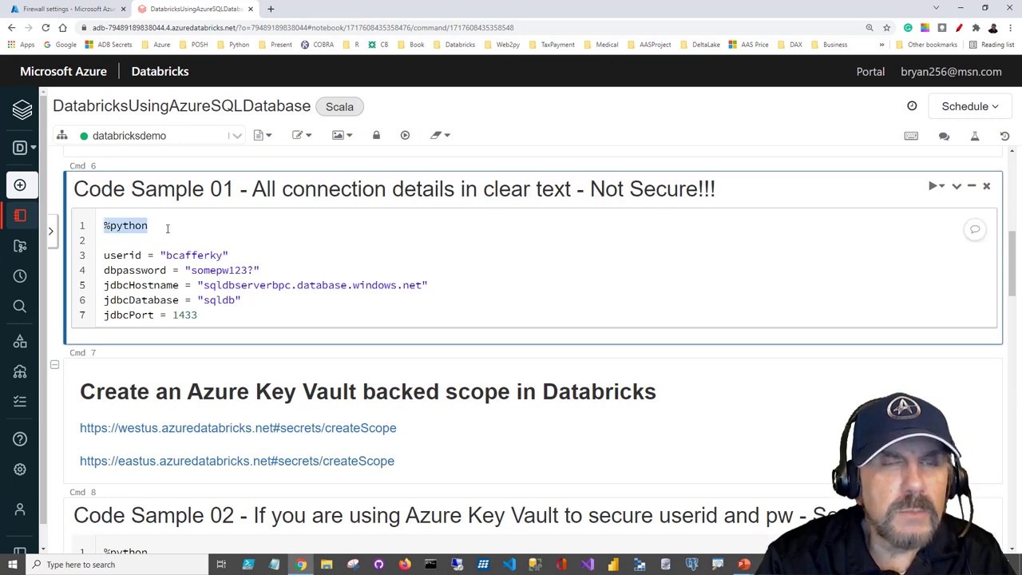
{"action": "left_click", "coordinate": [147, 225]}
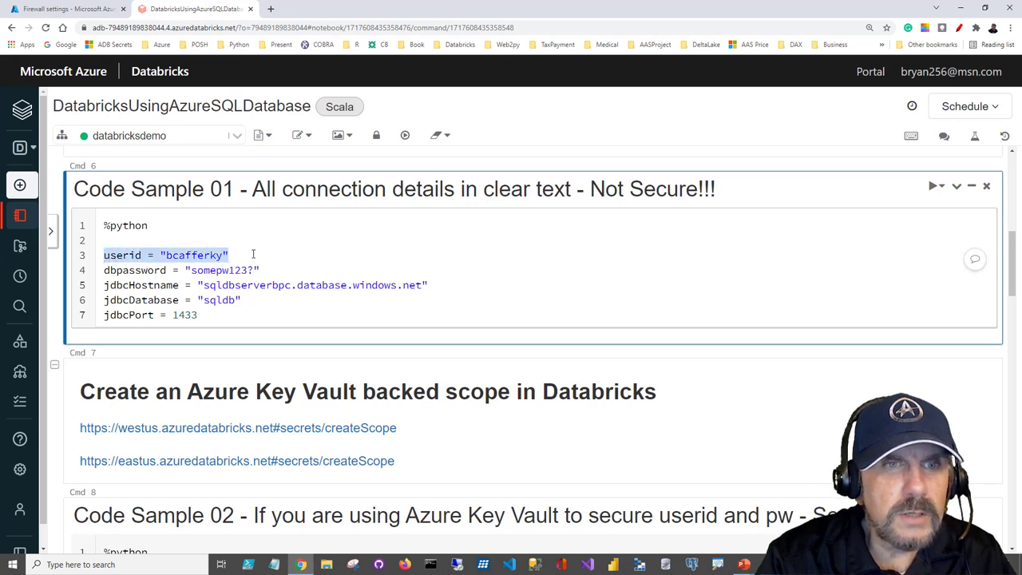
{"action": "left_click", "coordinate": [120, 269]}
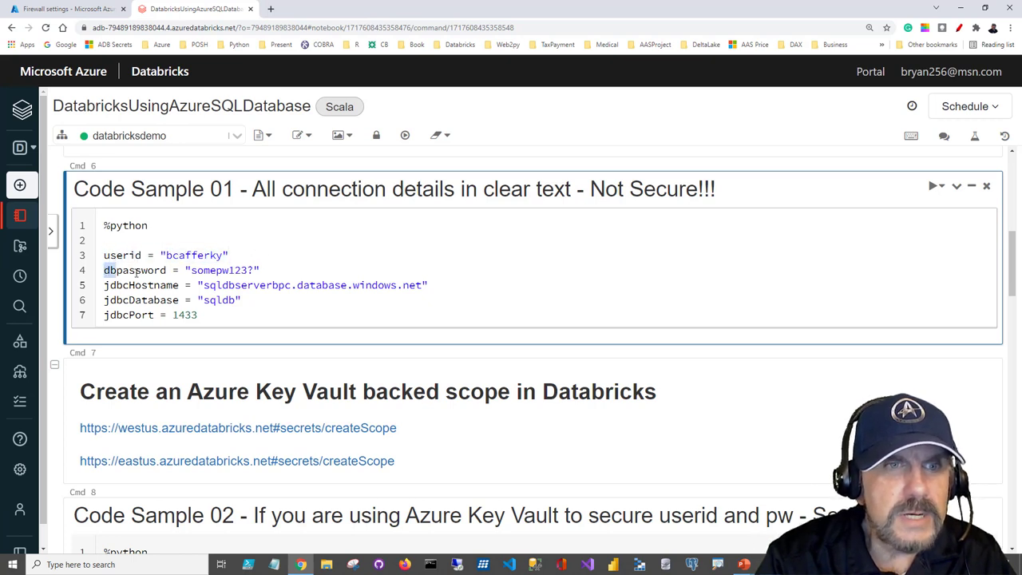
{"action": "left_click", "coordinate": [261, 270]}
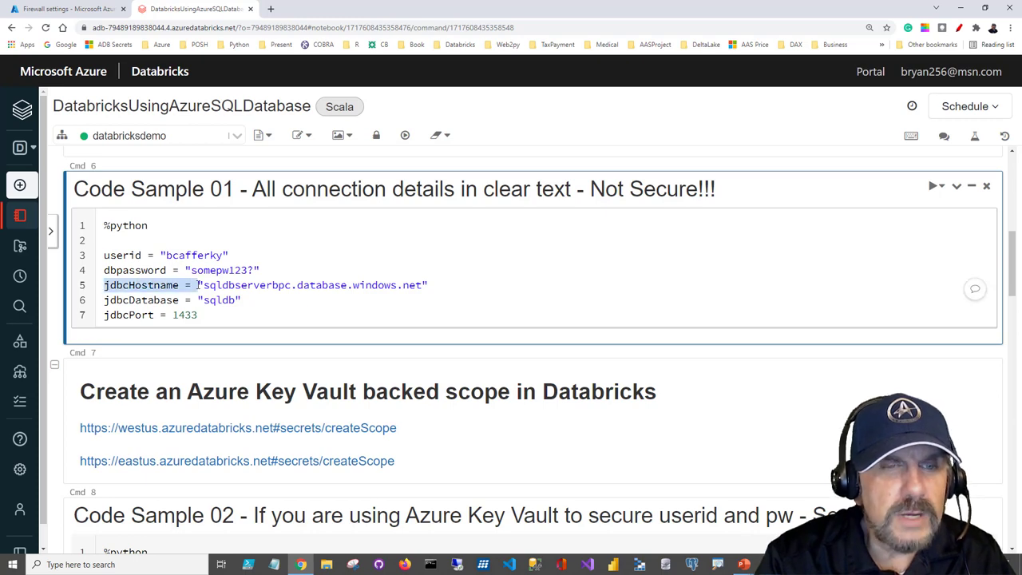
{"action": "left_click", "coordinate": [56, 9]}
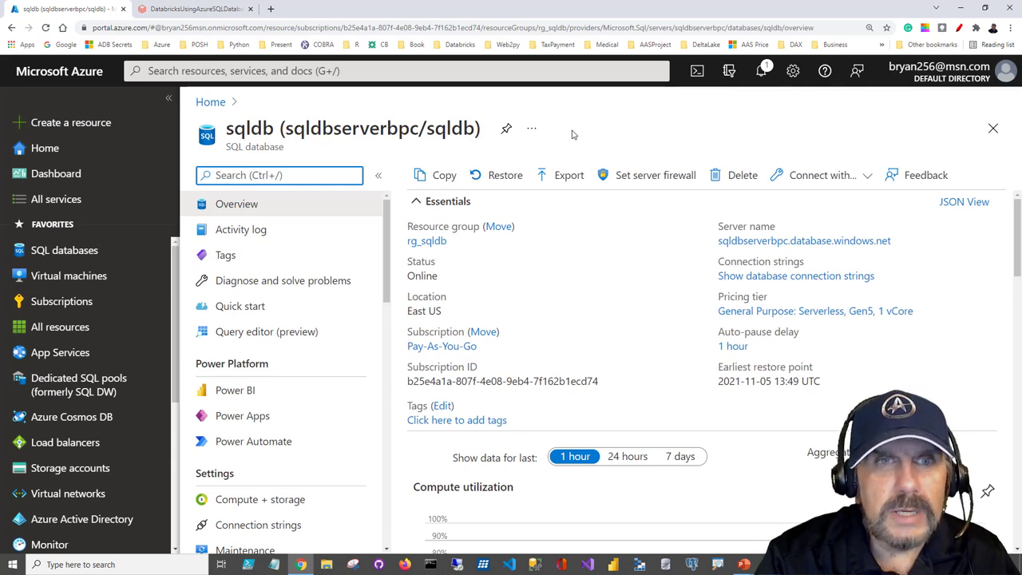
{"action": "mouse_move", "coordinate": [545, 134]}
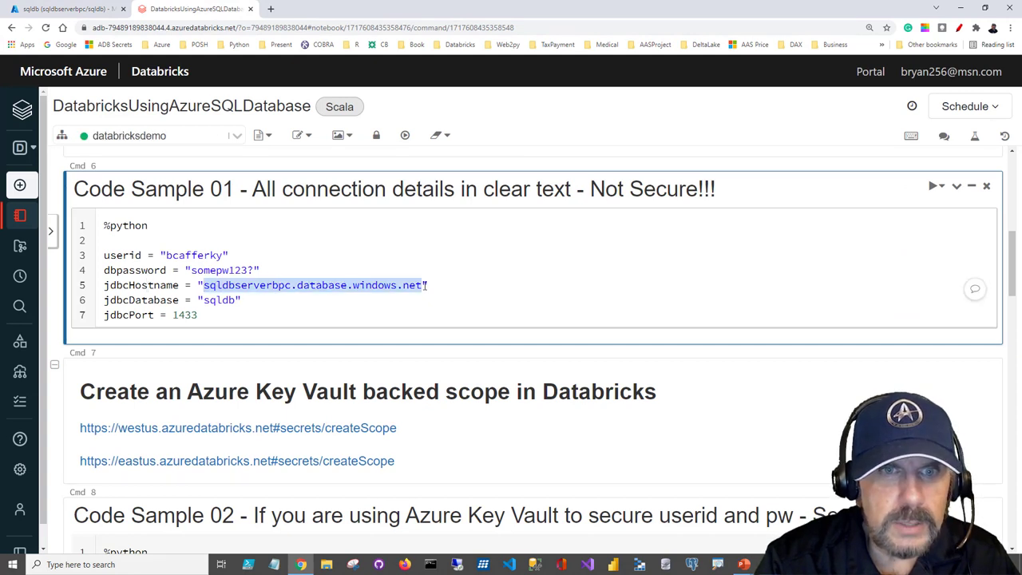
Step: Check the server host name on the sqldb overview and run Cmd 6 defining the clear-text connection variables
{"action": "left_click", "coordinate": [239, 300]}
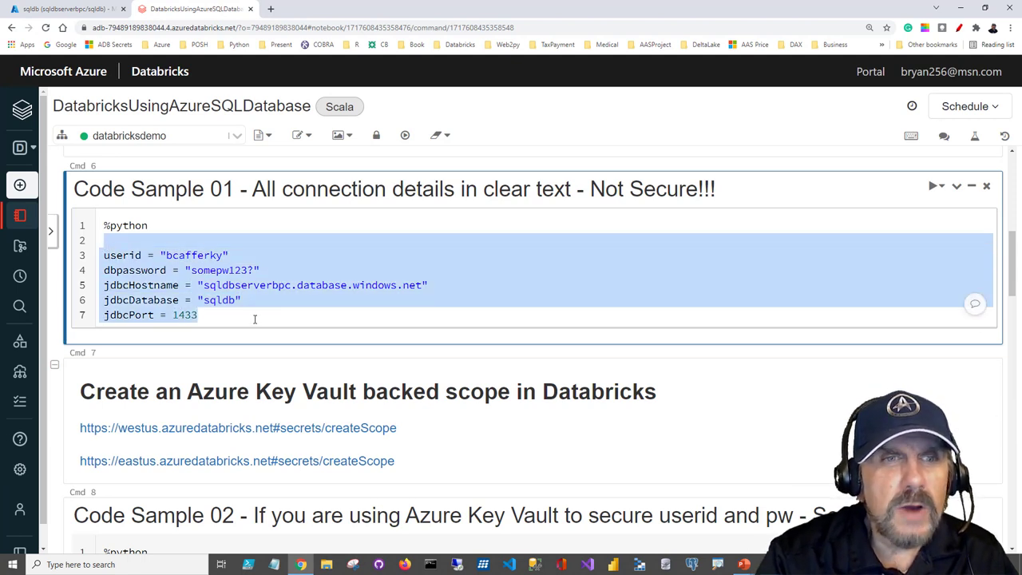
{"action": "left_click", "coordinate": [265, 313]}
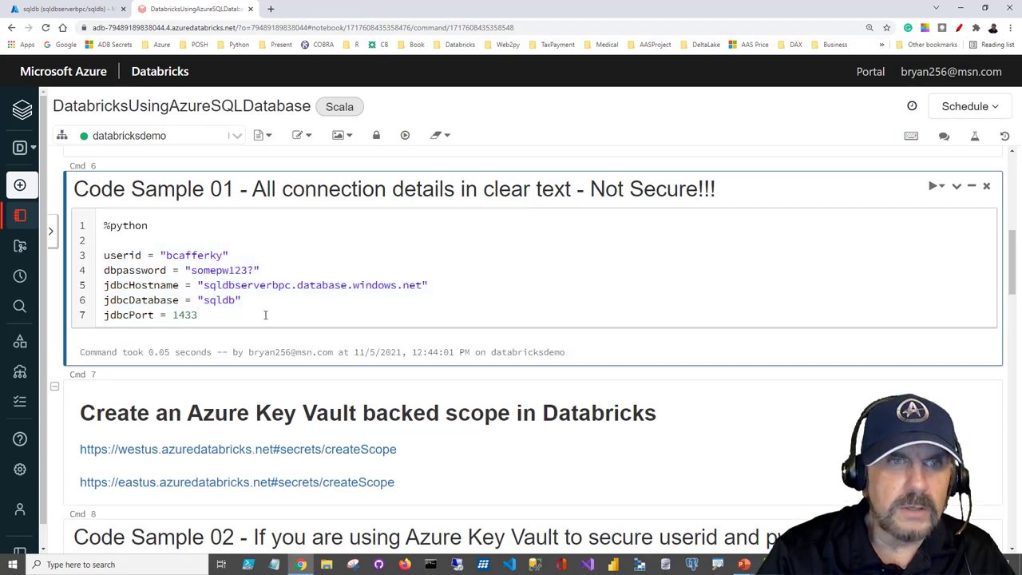
{"action": "scroll", "scroll_direction": "down", "scroll_amount": 3}
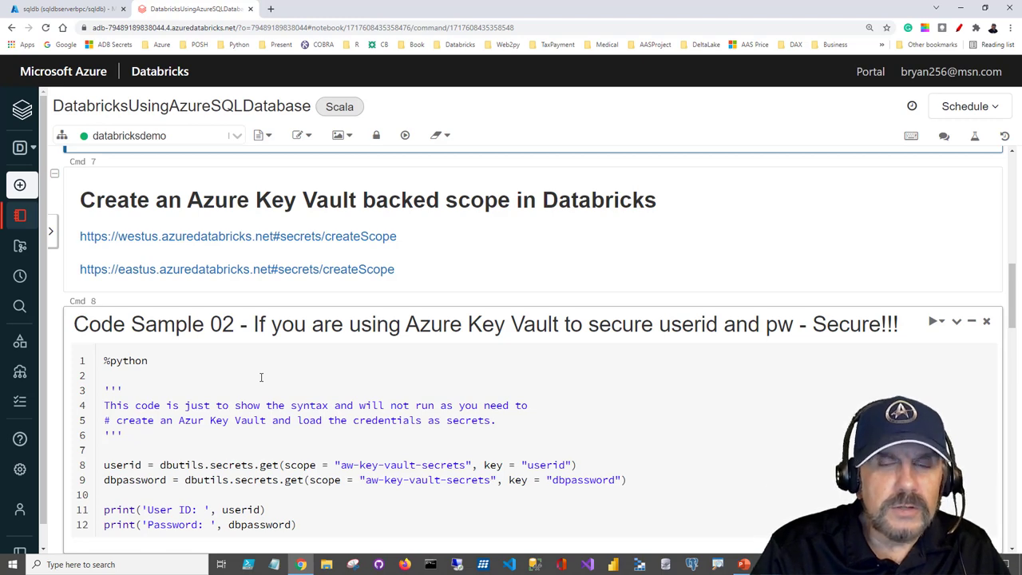
Step: Highlight the Key Vault secret scope and userid key names in Cmd 8, then run the Cmd 9 clear-text connection sample
{"action": "scroll", "scroll_direction": "down", "scroll_amount": 3}
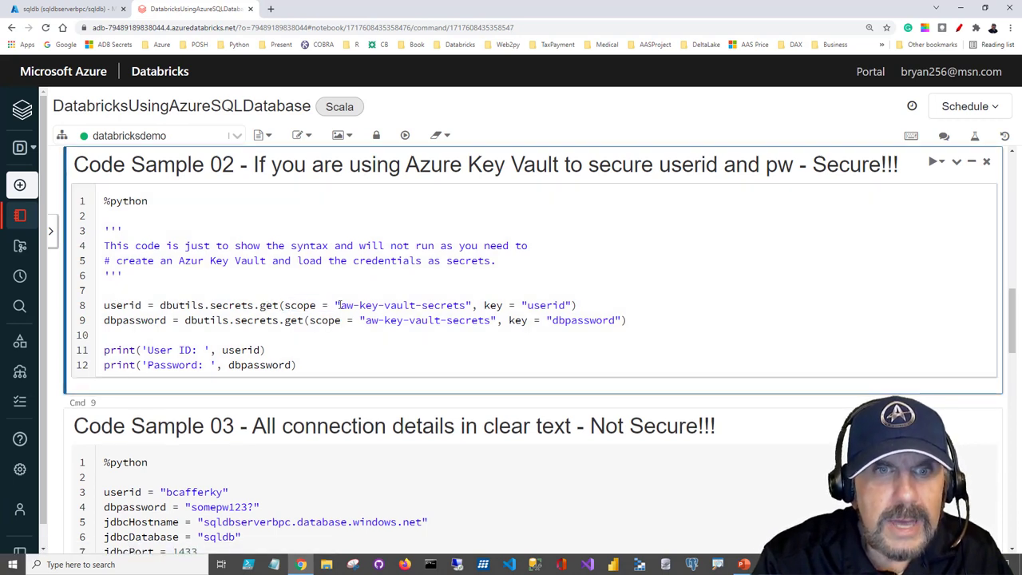
{"action": "double_click", "coordinate": [402, 305]}
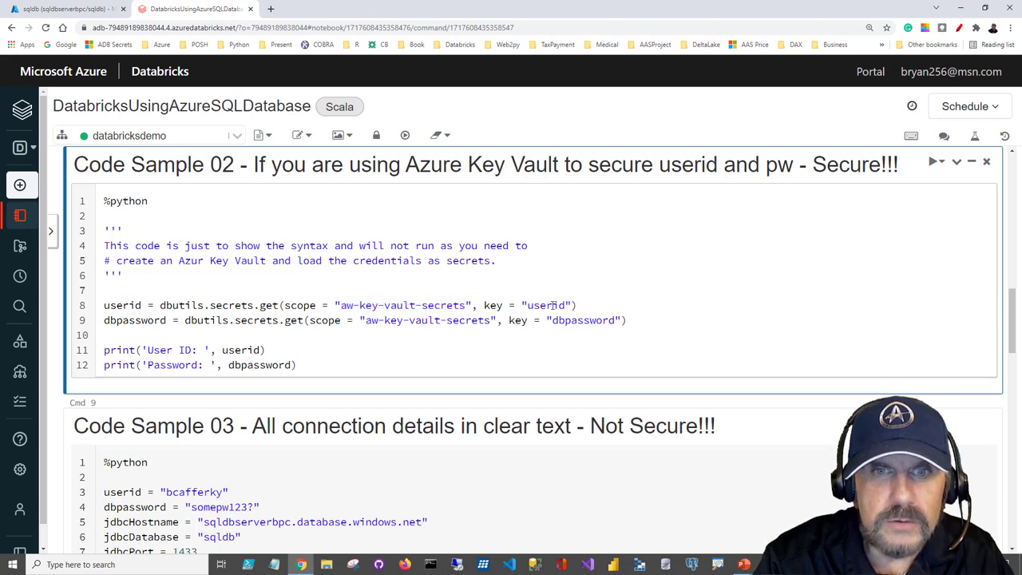
{"action": "double_click", "coordinate": [545, 305]}
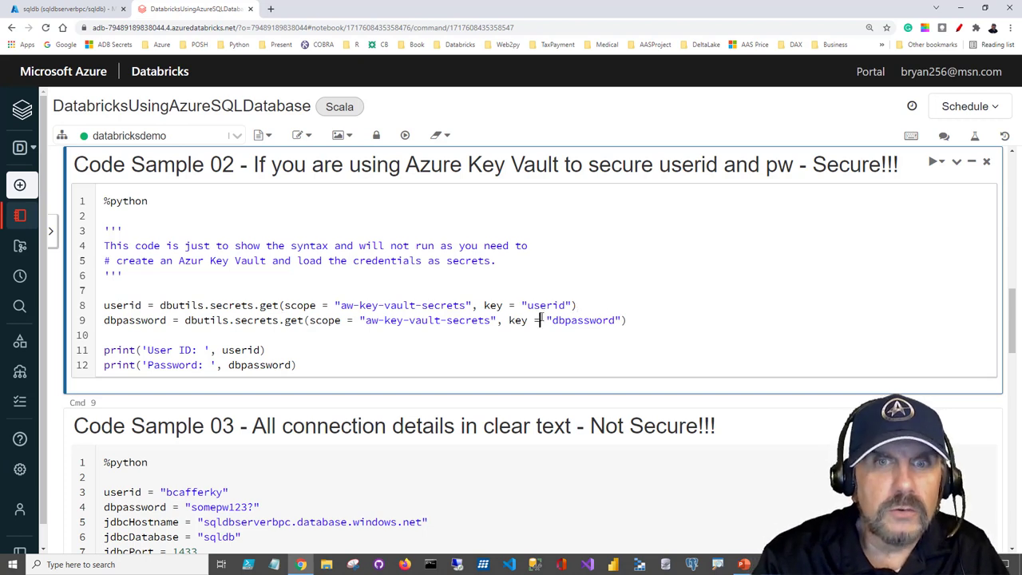
{"action": "scroll", "scroll_direction": "down", "scroll_amount": 3}
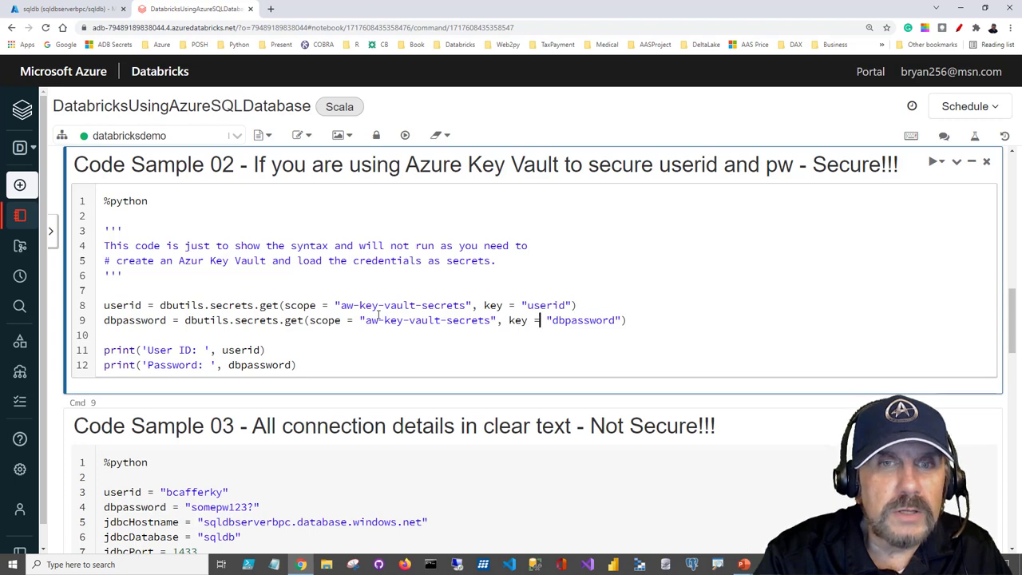
{"action": "scroll", "scroll_direction": "down", "scroll_amount": 3}
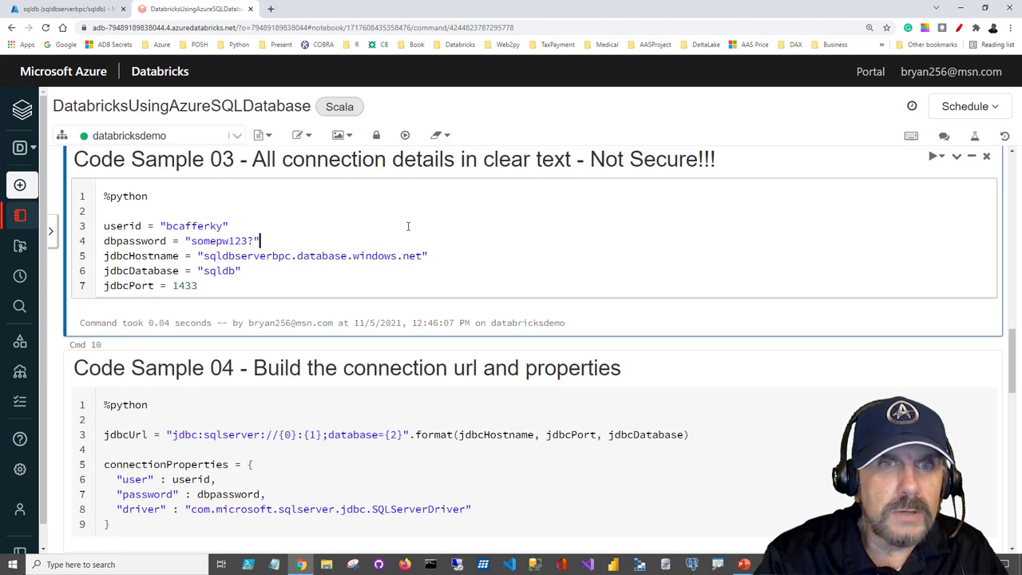
Step: Review the jdbcUrl format string with its jdbcHostname and port placeholders, and run Code Sample 04 building connectionProperties
{"action": "scroll", "scroll_direction": "down", "scroll_amount": 3}
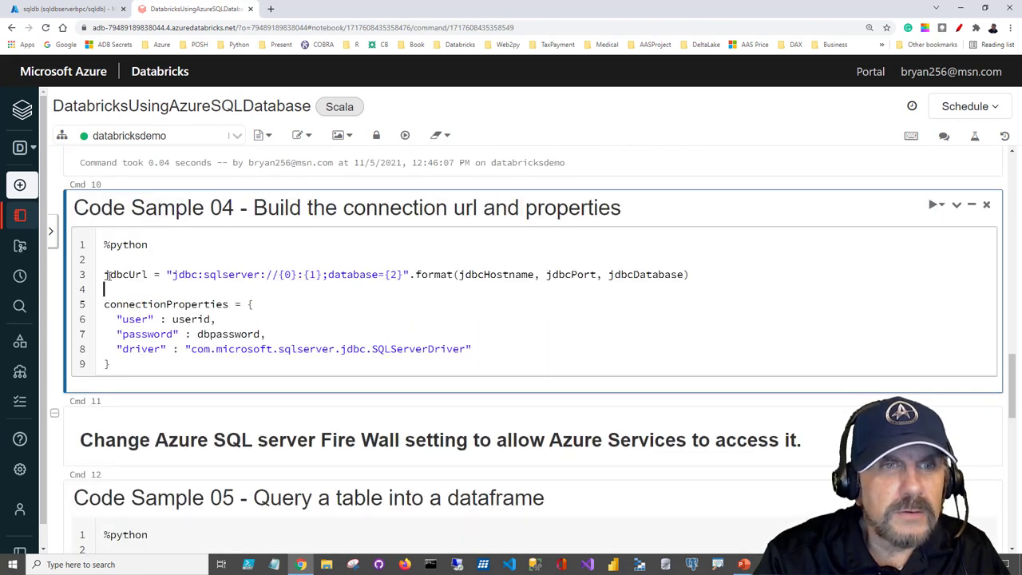
{"action": "double_click", "coordinate": [124, 275]}
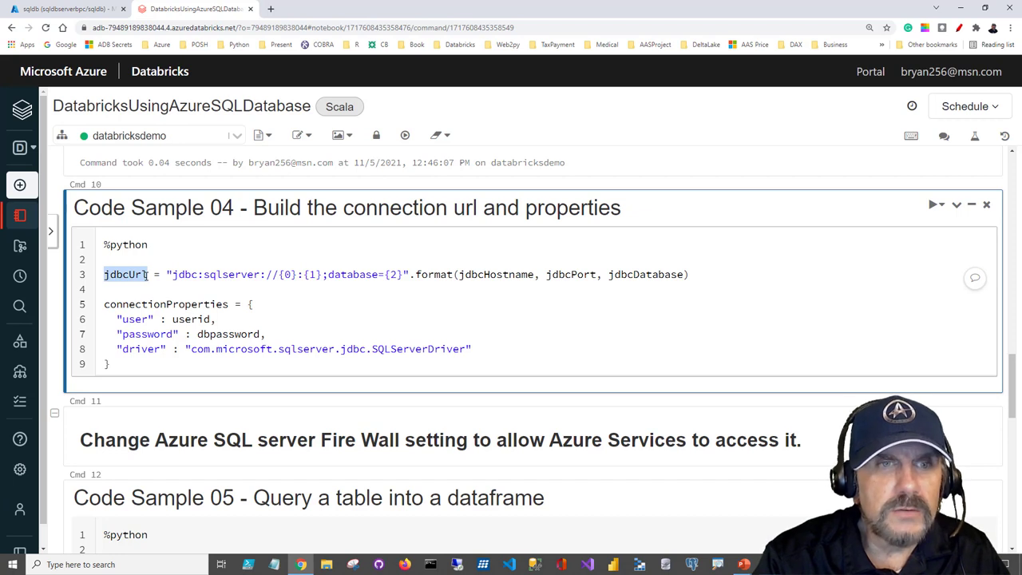
{"action": "left_click", "coordinate": [176, 274]}
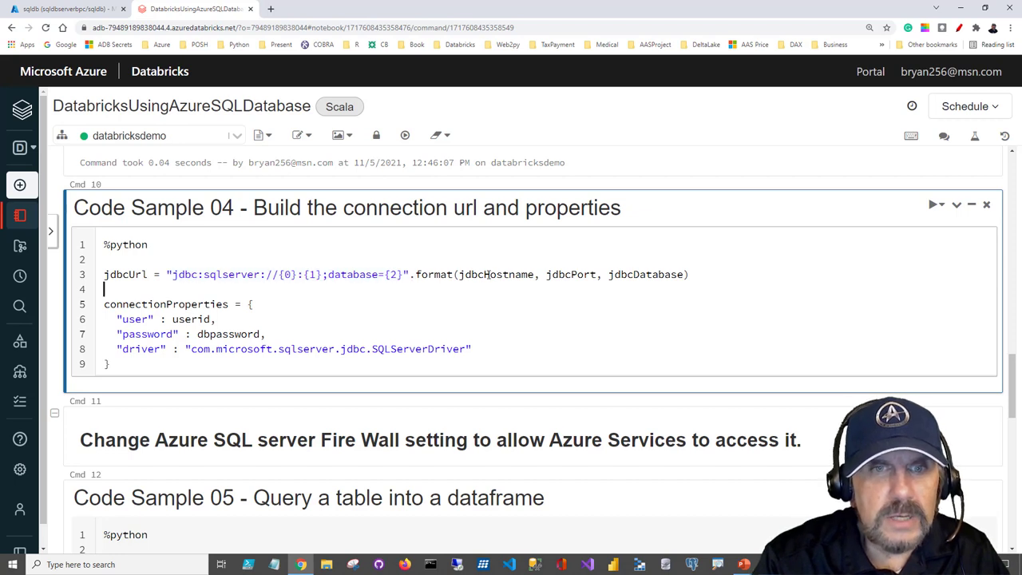
{"action": "double_click", "coordinate": [495, 275]}
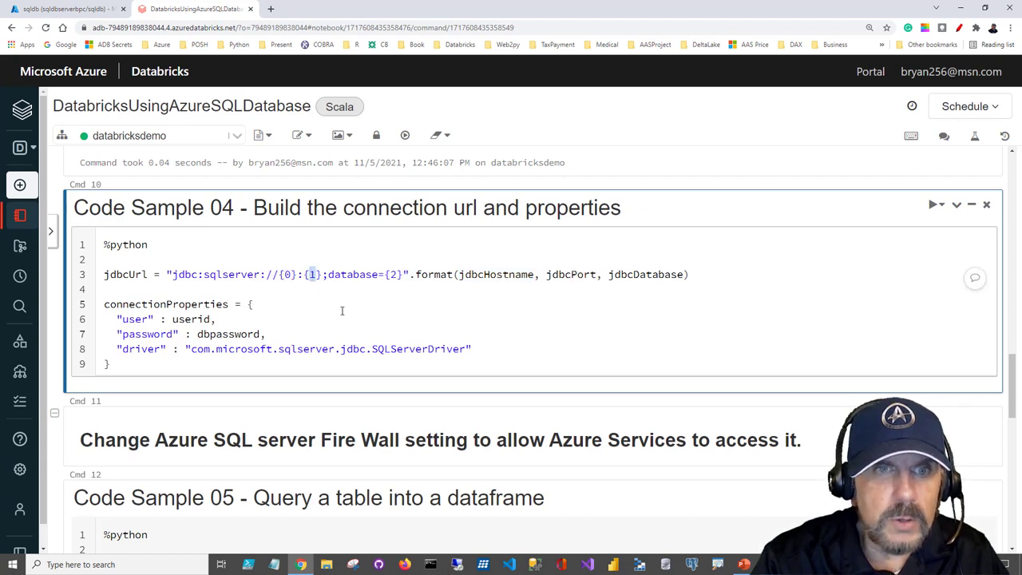
{"action": "double_click", "coordinate": [645, 275]}
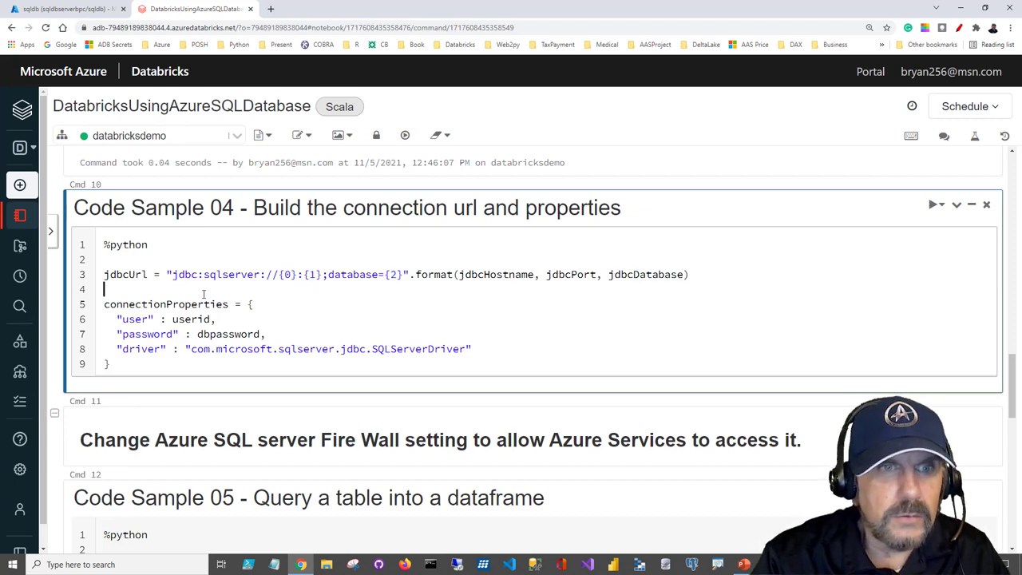
{"action": "mouse_move", "coordinate": [188, 284]}
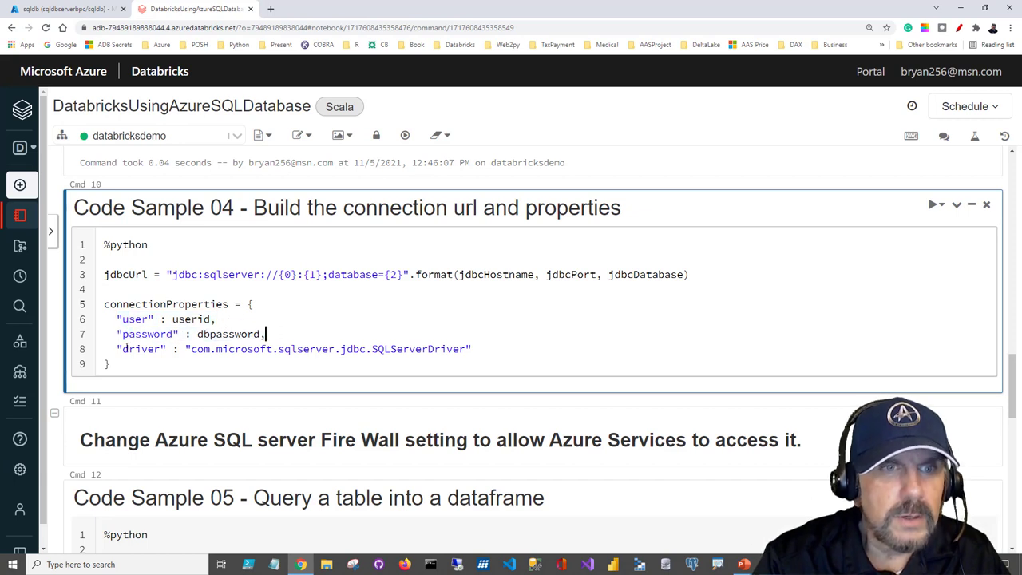
{"action": "mouse_move", "coordinate": [351, 324]}
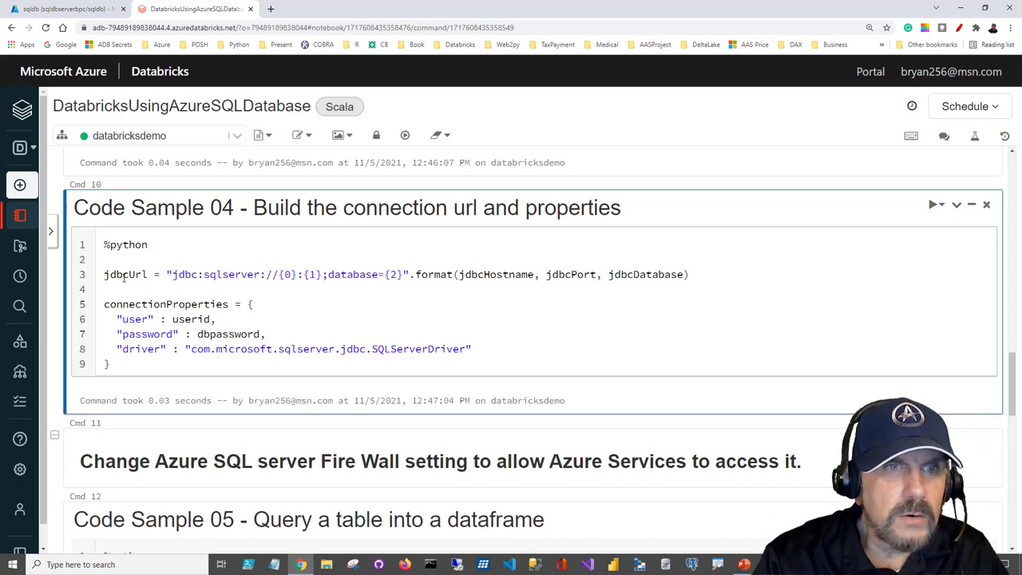
{"action": "left_click", "coordinate": [109, 289]}
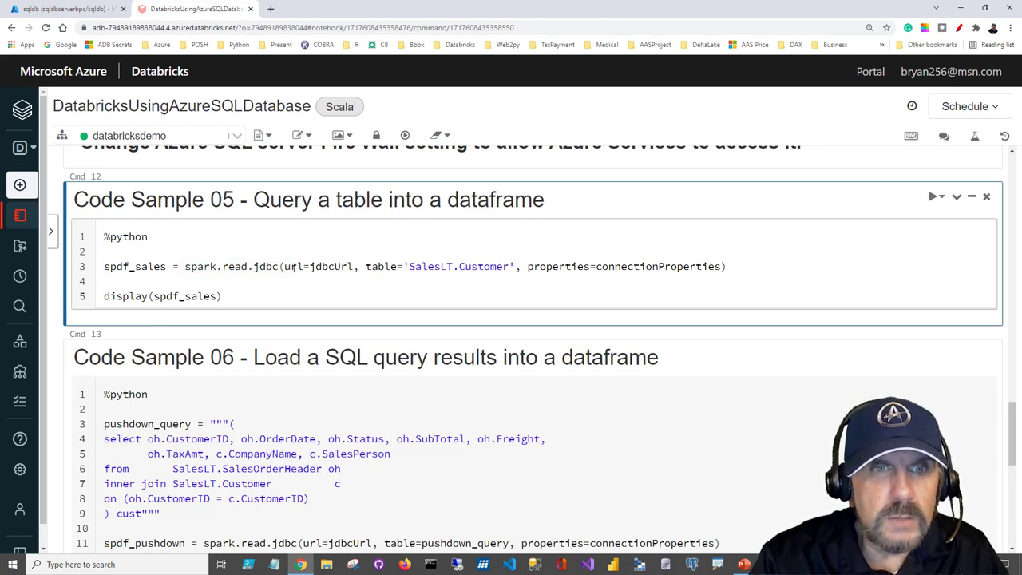
Step: Run Code Sample 05 reading table SalesLT.Customer with spark.read.jdbc and browse the 847-row output grid
{"action": "double_click", "coordinate": [292, 265]}
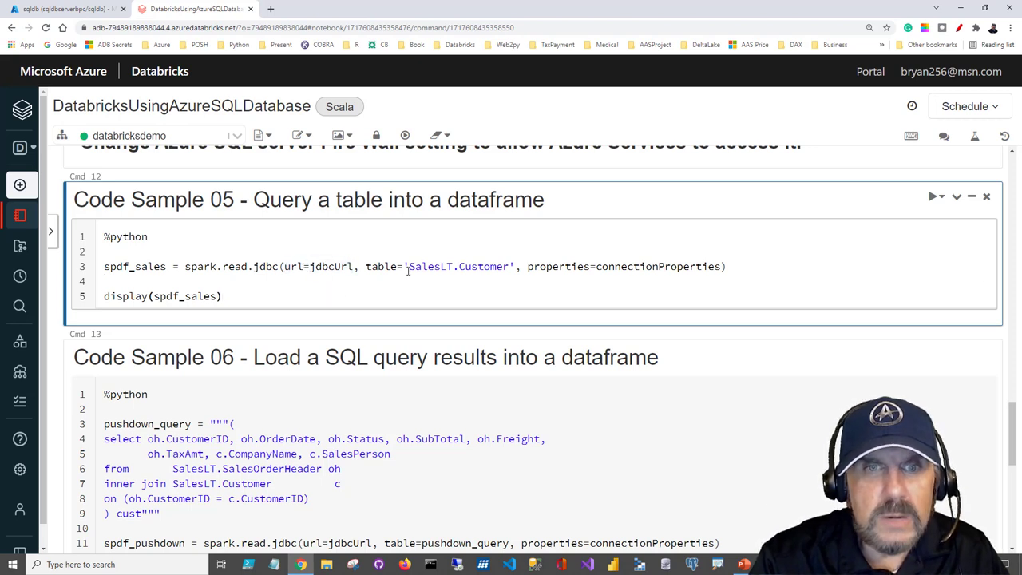
{"action": "double_click", "coordinate": [457, 265]}
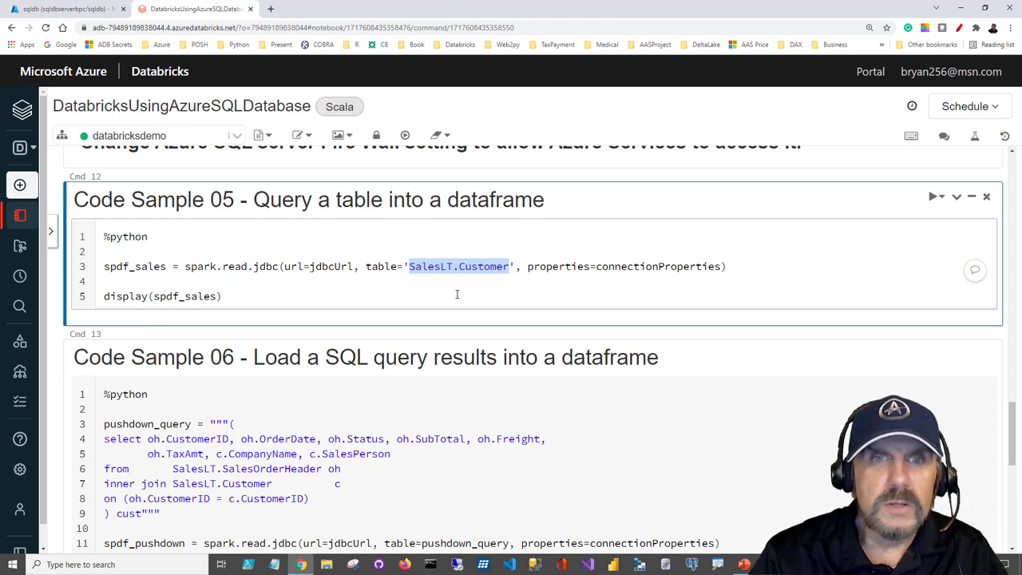
{"action": "mouse_move", "coordinate": [431, 266]}
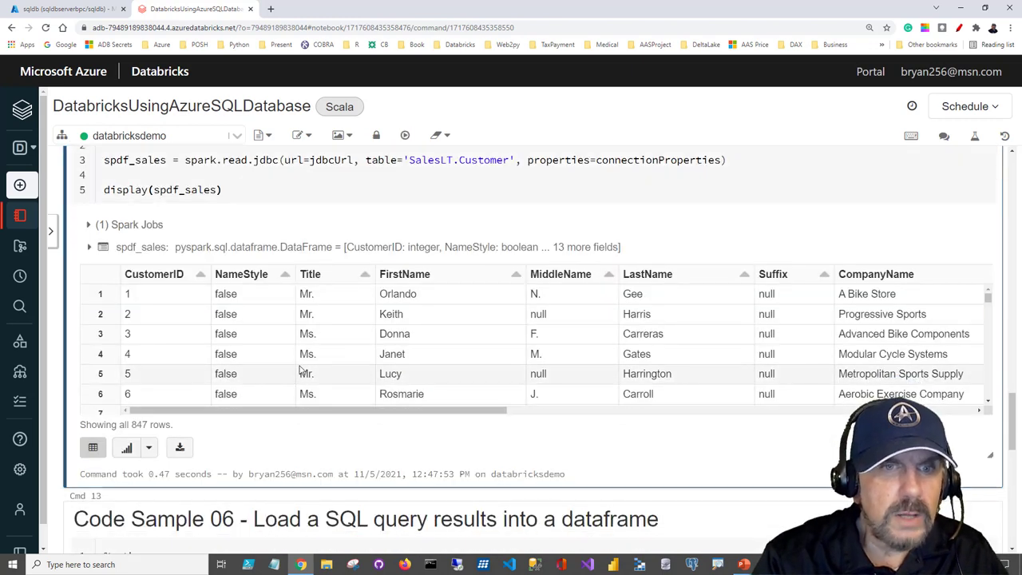
{"action": "scroll", "scroll_direction": "right", "scroll_amount": 3}
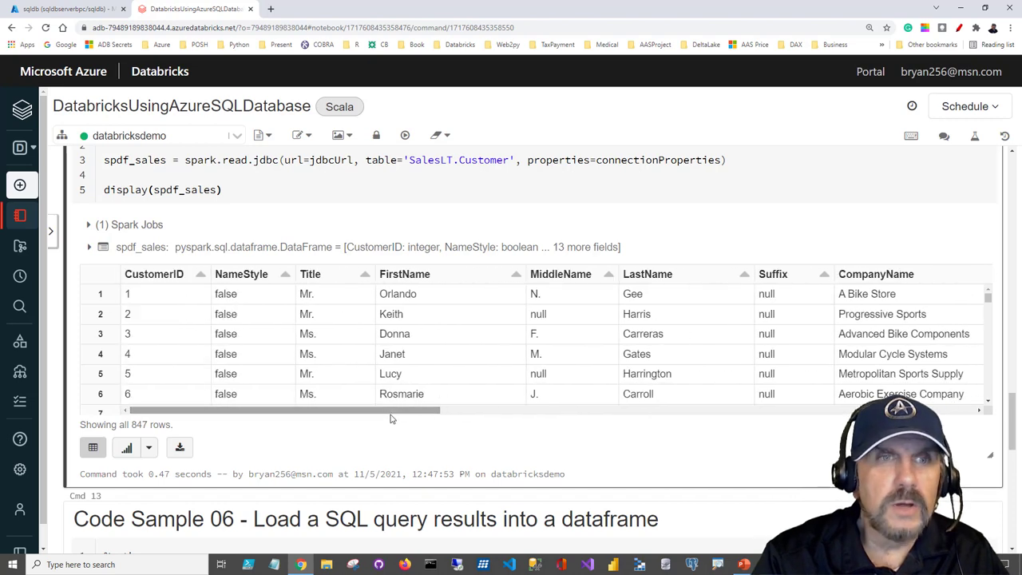
{"action": "scroll", "scroll_direction": "up", "scroll_amount": 3}
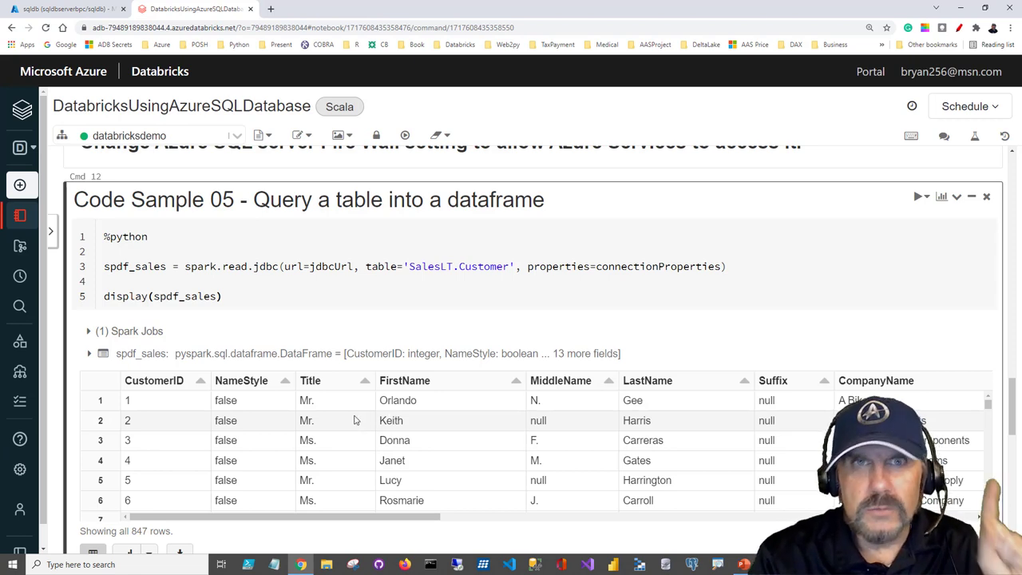
Step: Review the pushdown_query string joining sales orders with customers in Code Sample 06
{"action": "scroll", "scroll_direction": "down", "scroll_amount": 3}
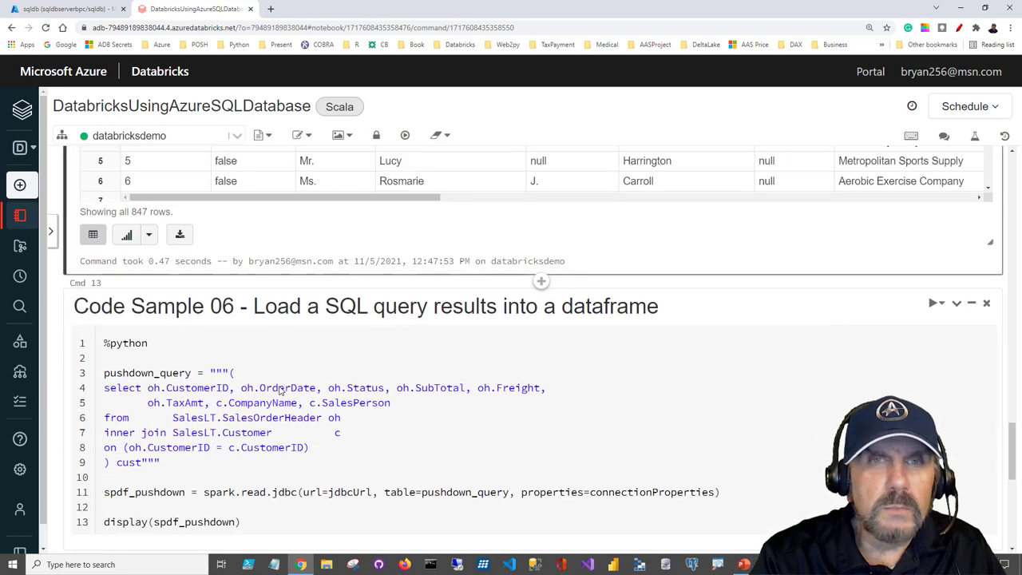
{"action": "scroll", "scroll_direction": "down", "scroll_amount": 3}
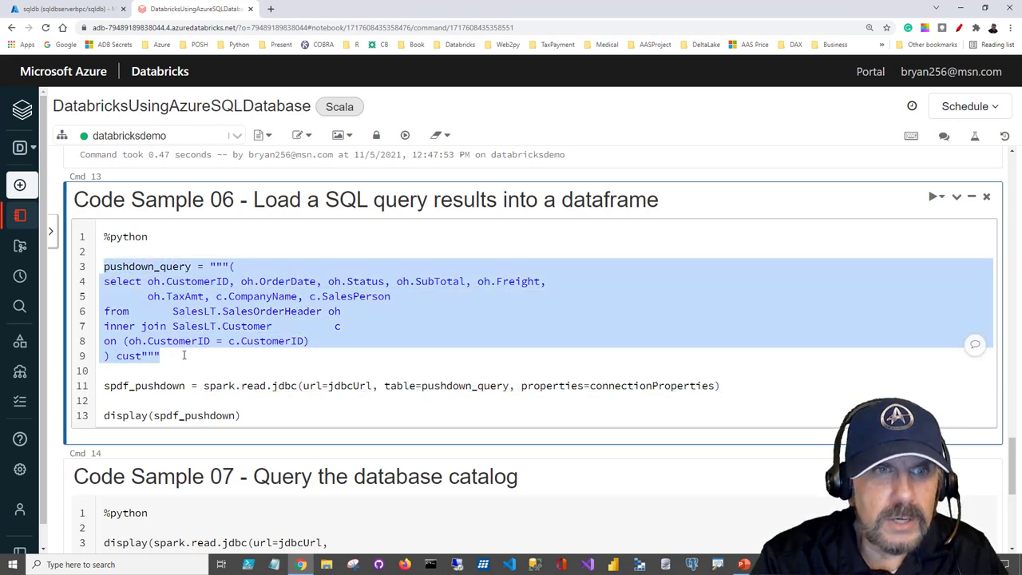
{"action": "left_click", "coordinate": [105, 281]}
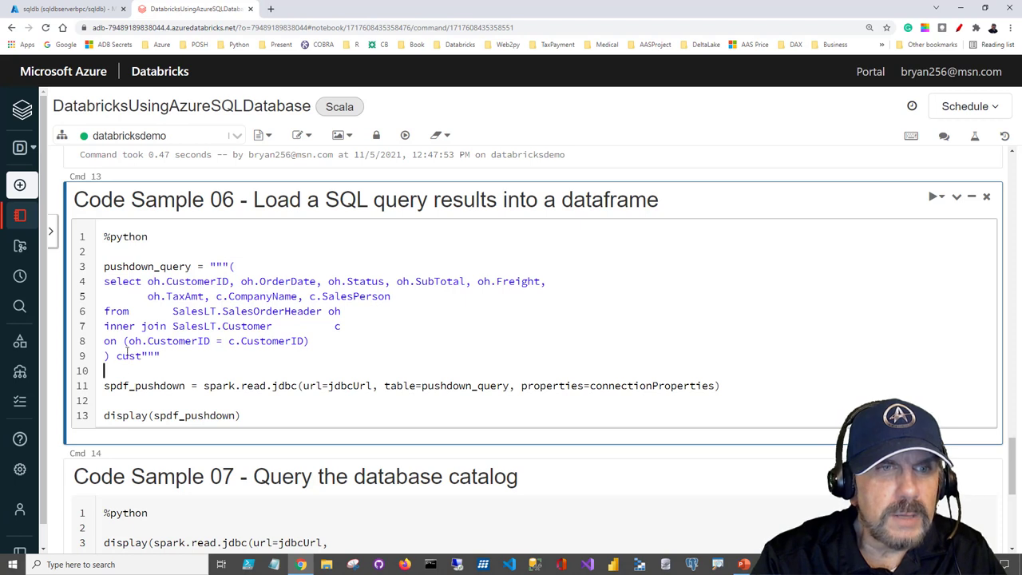
{"action": "double_click", "coordinate": [127, 356]}
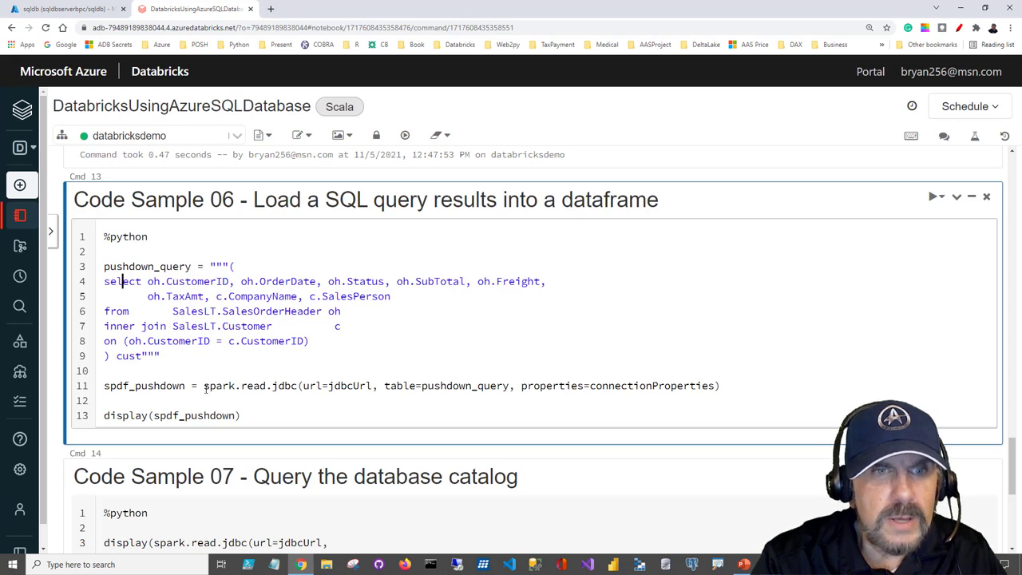
Step: Run the spark.read.jdbc call passing pushdown_query as the table and inspect the 32-row dataframe
{"action": "double_click", "coordinate": [236, 385]}
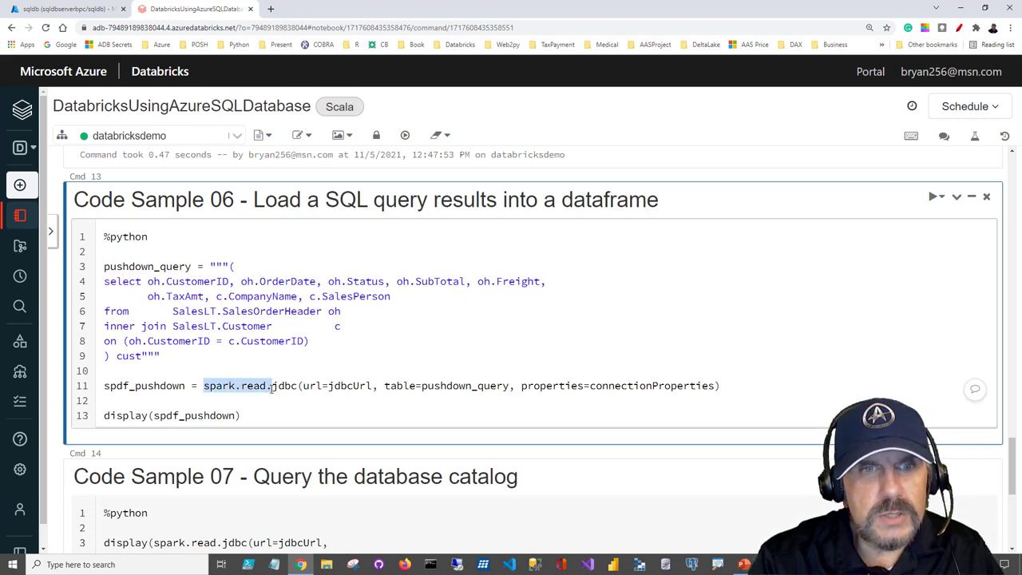
{"action": "double_click", "coordinate": [462, 384]}
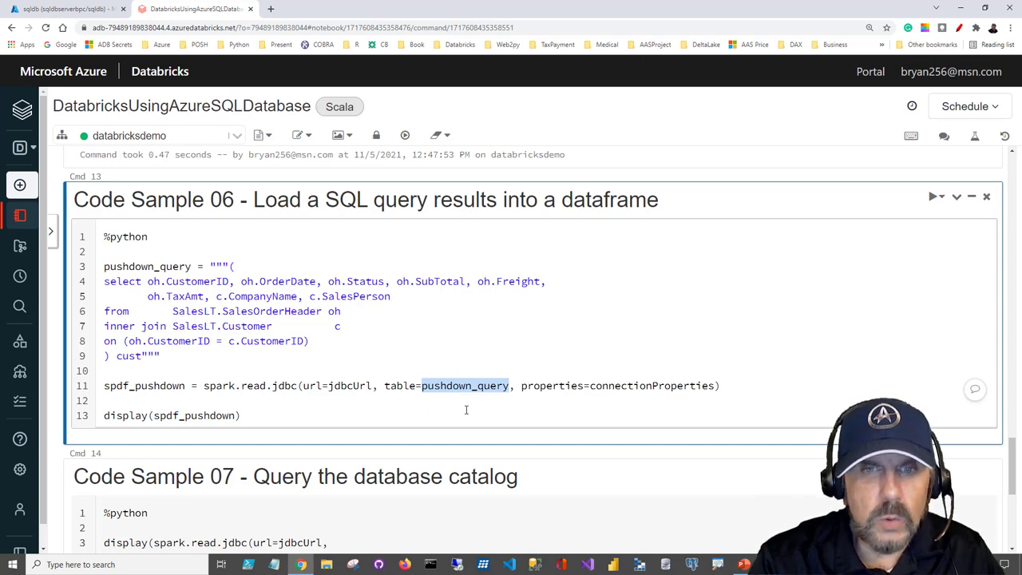
{"action": "left_click", "coordinate": [933, 196]}
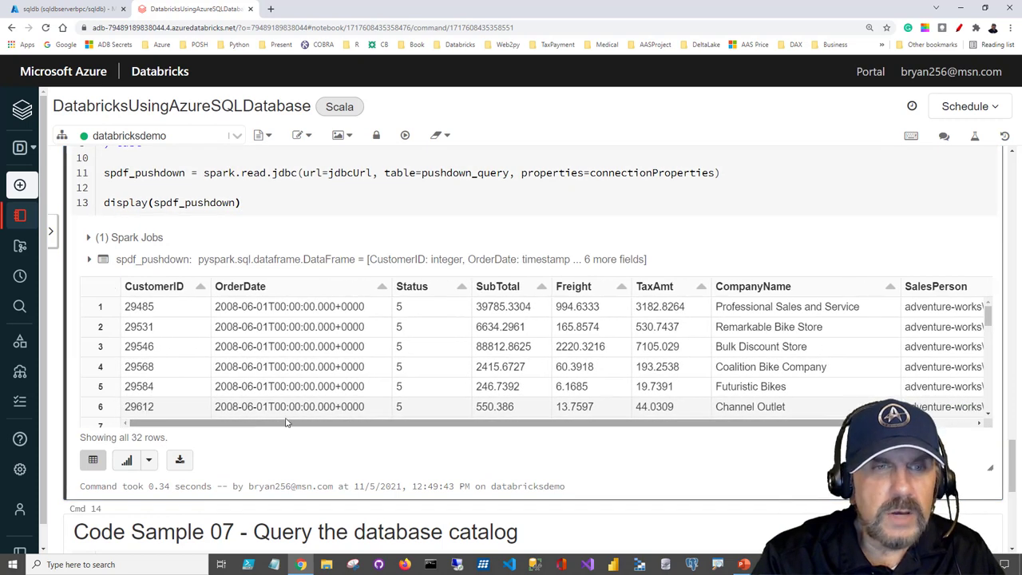
{"action": "scroll", "scroll_direction": "up", "scroll_amount": 3}
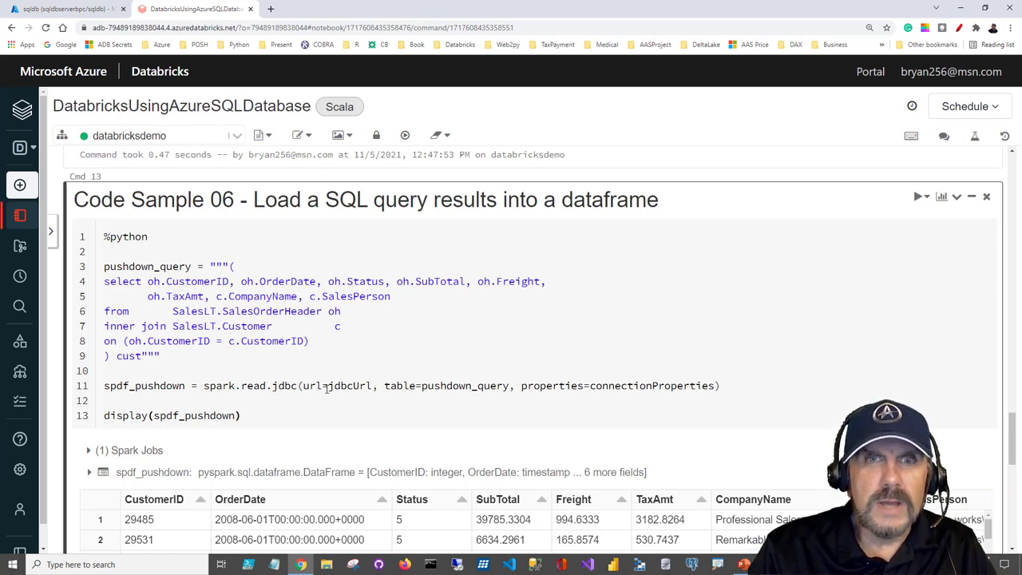
Step: Run Code Sample 07 querying INFORMATION_SCHEMA.COLUMNS for the Customer table and scroll through its 15 column rows
{"action": "scroll", "scroll_direction": "down", "scroll_amount": 3}
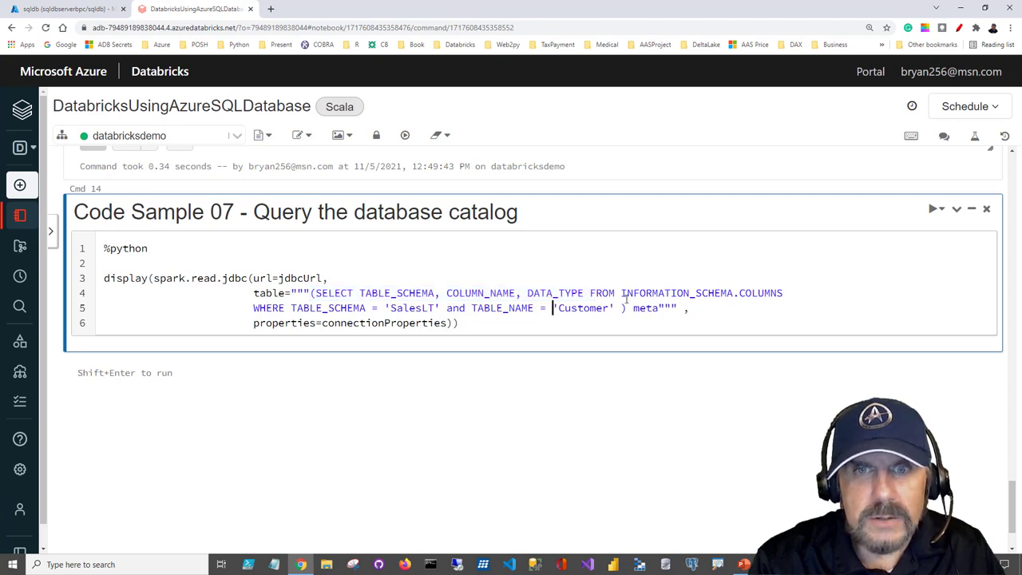
{"action": "double_click", "coordinate": [759, 293]}
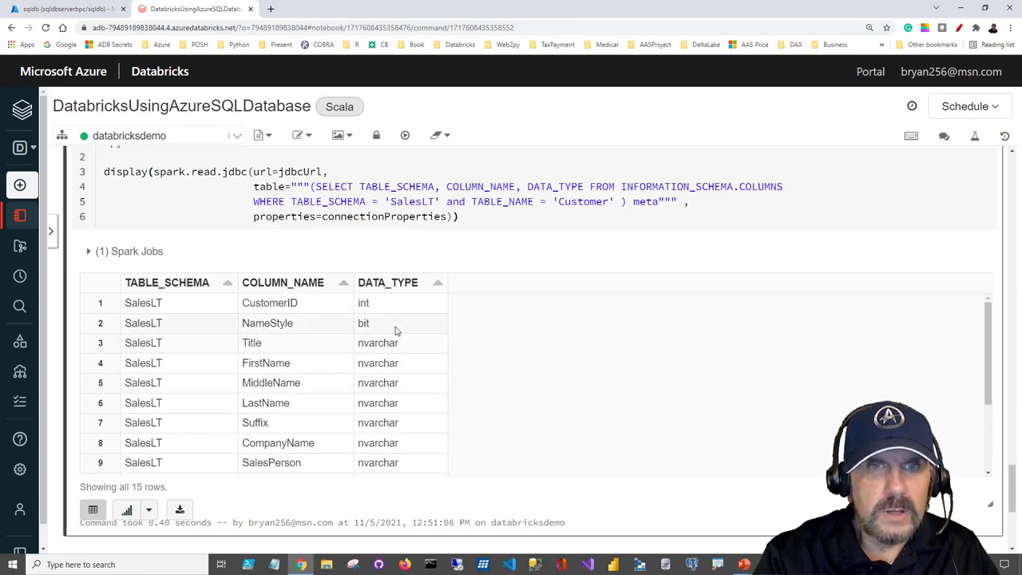
{"action": "mouse_move", "coordinate": [227, 295]}
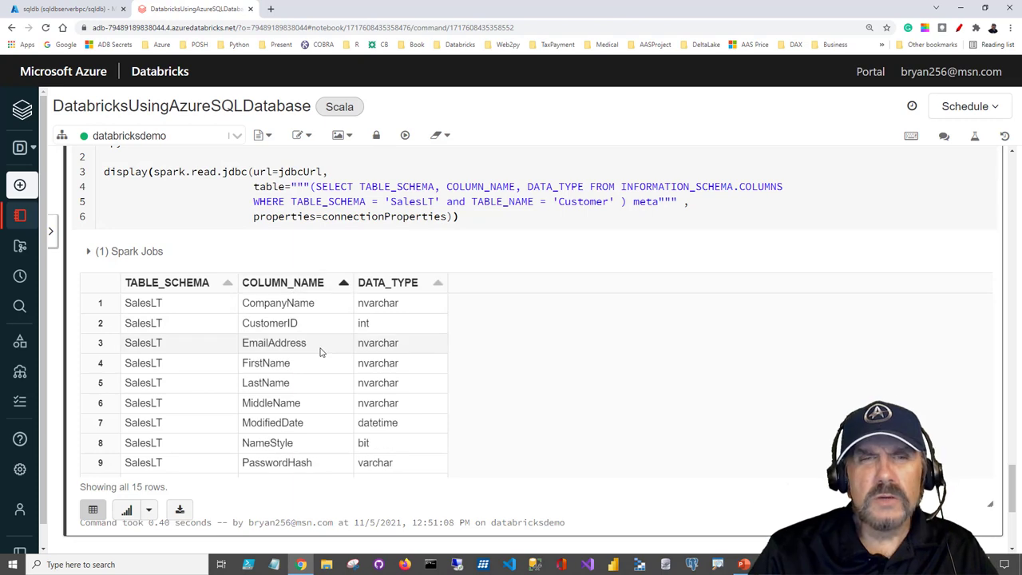
{"action": "scroll", "scroll_direction": "down", "scroll_amount": 3}
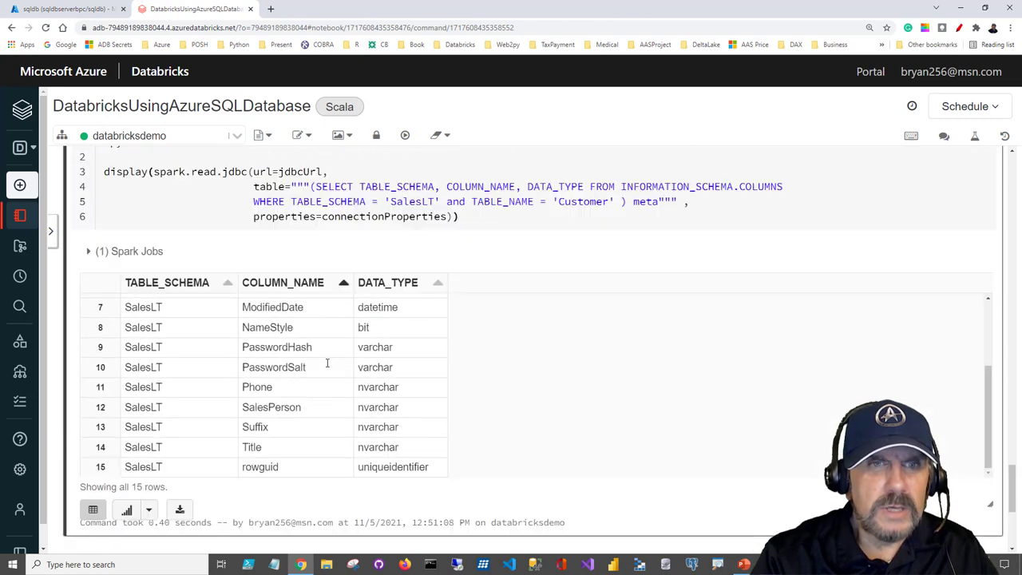
{"action": "scroll", "scroll_direction": "up", "scroll_amount": 3}
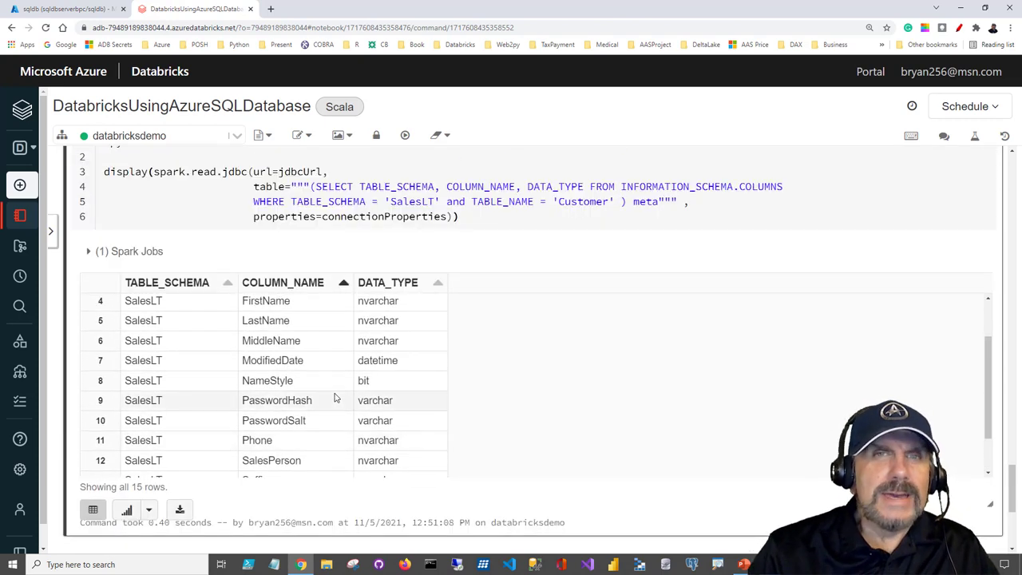